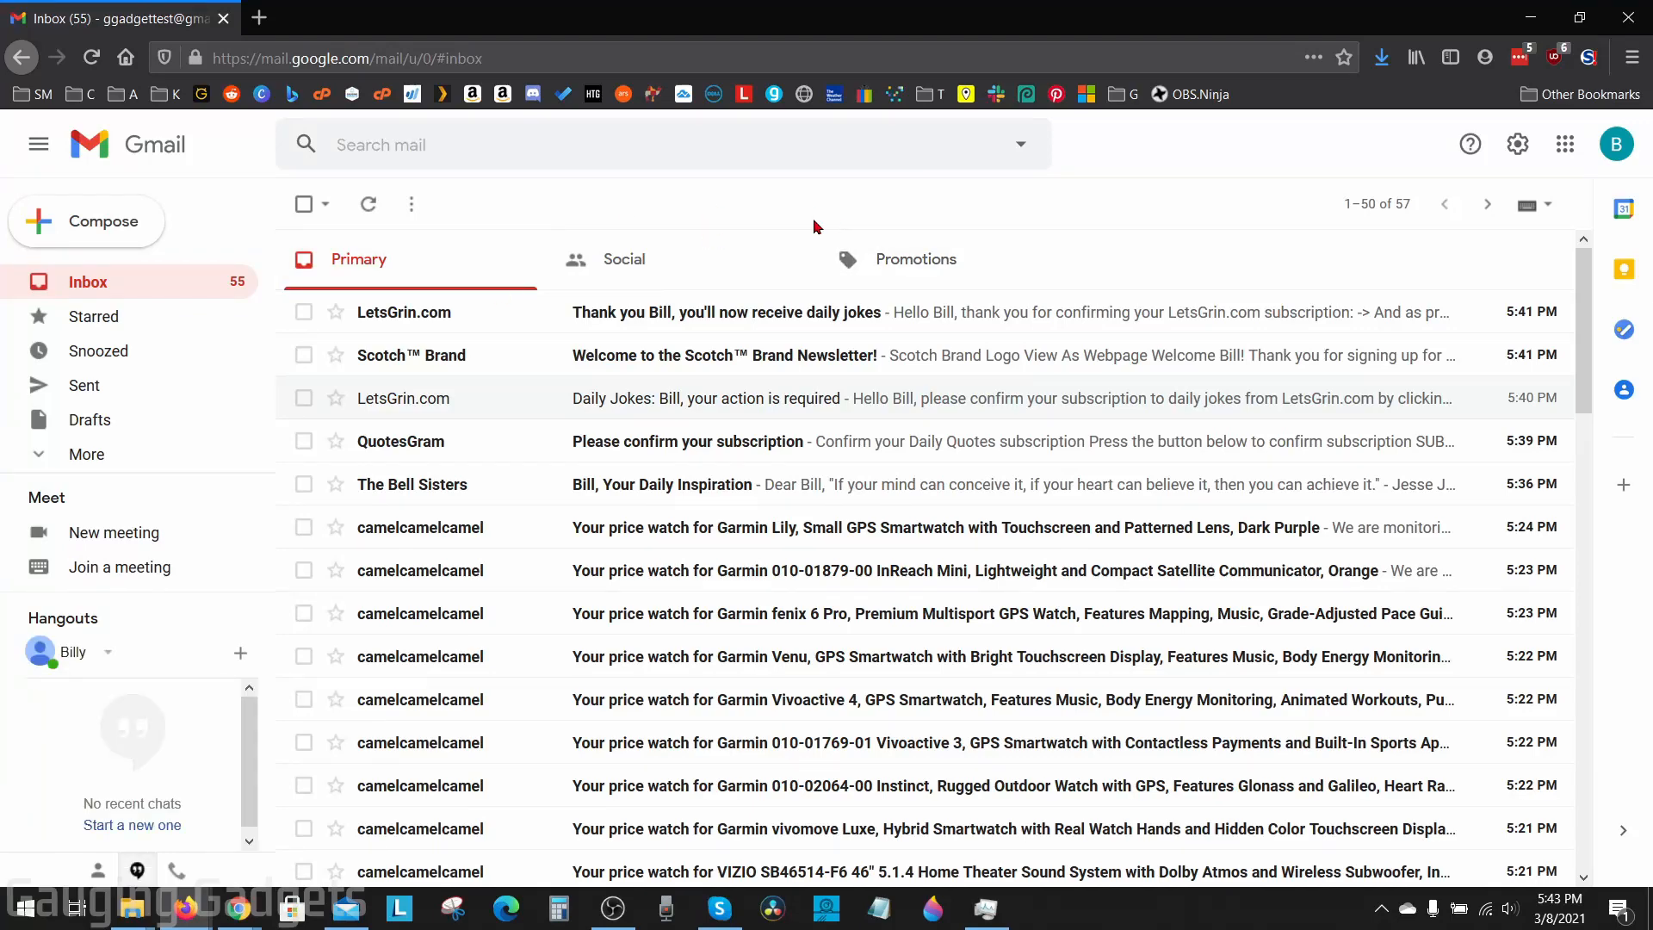
pyautogui.moveTo(690, 205)
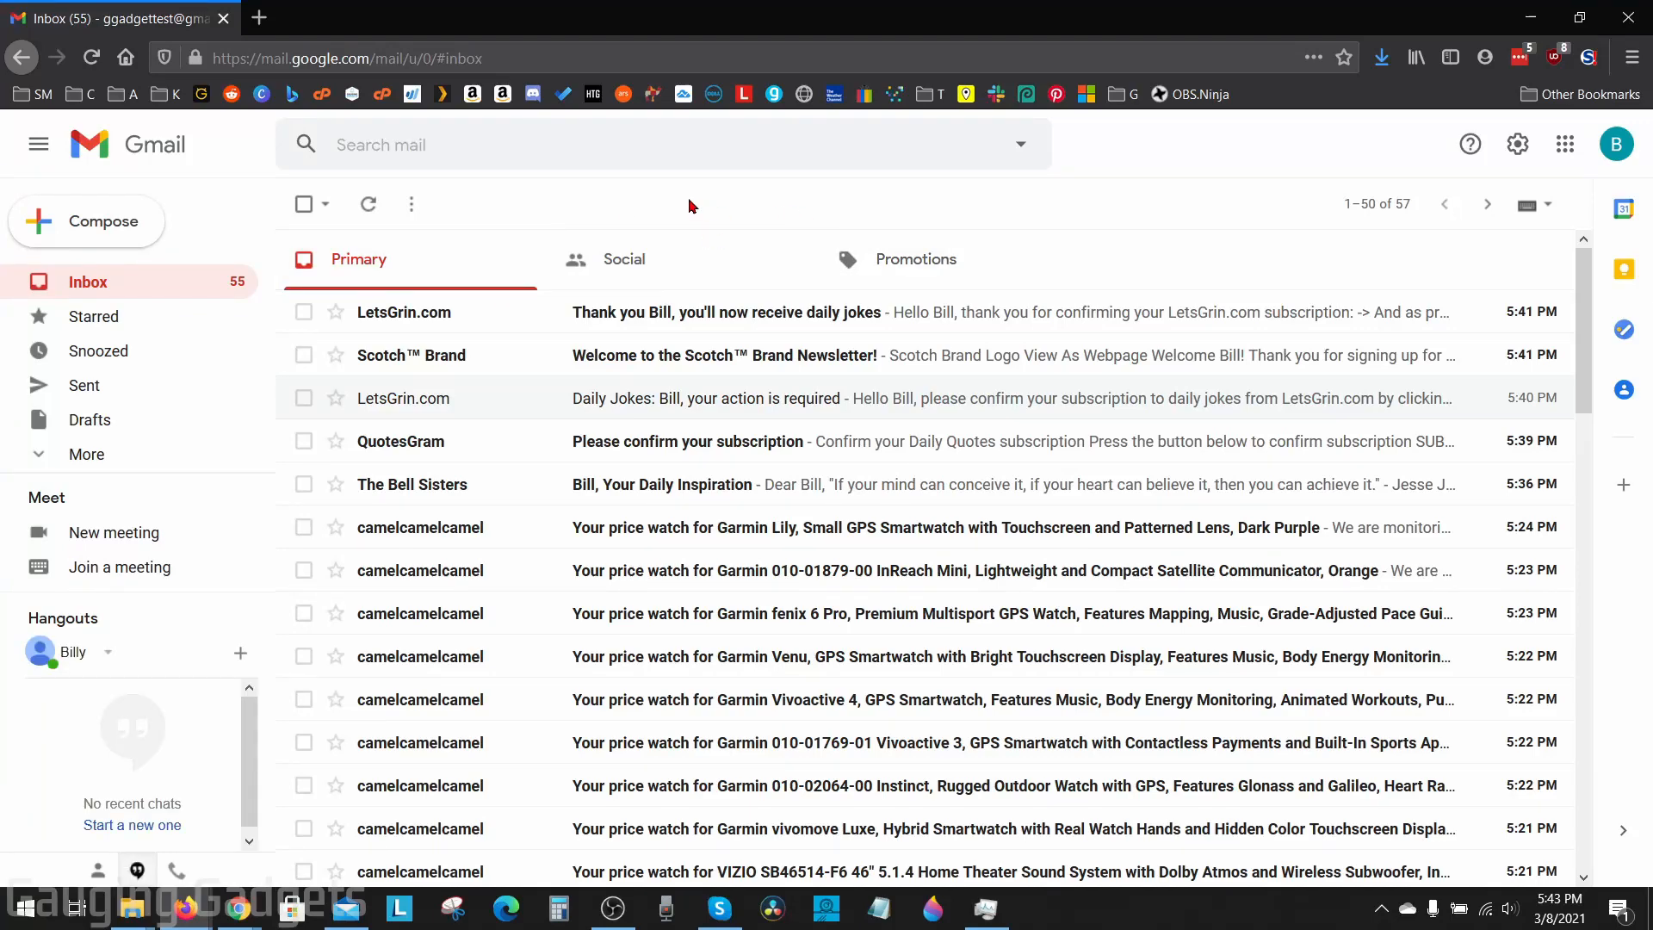
pyautogui.moveTo(685, 312)
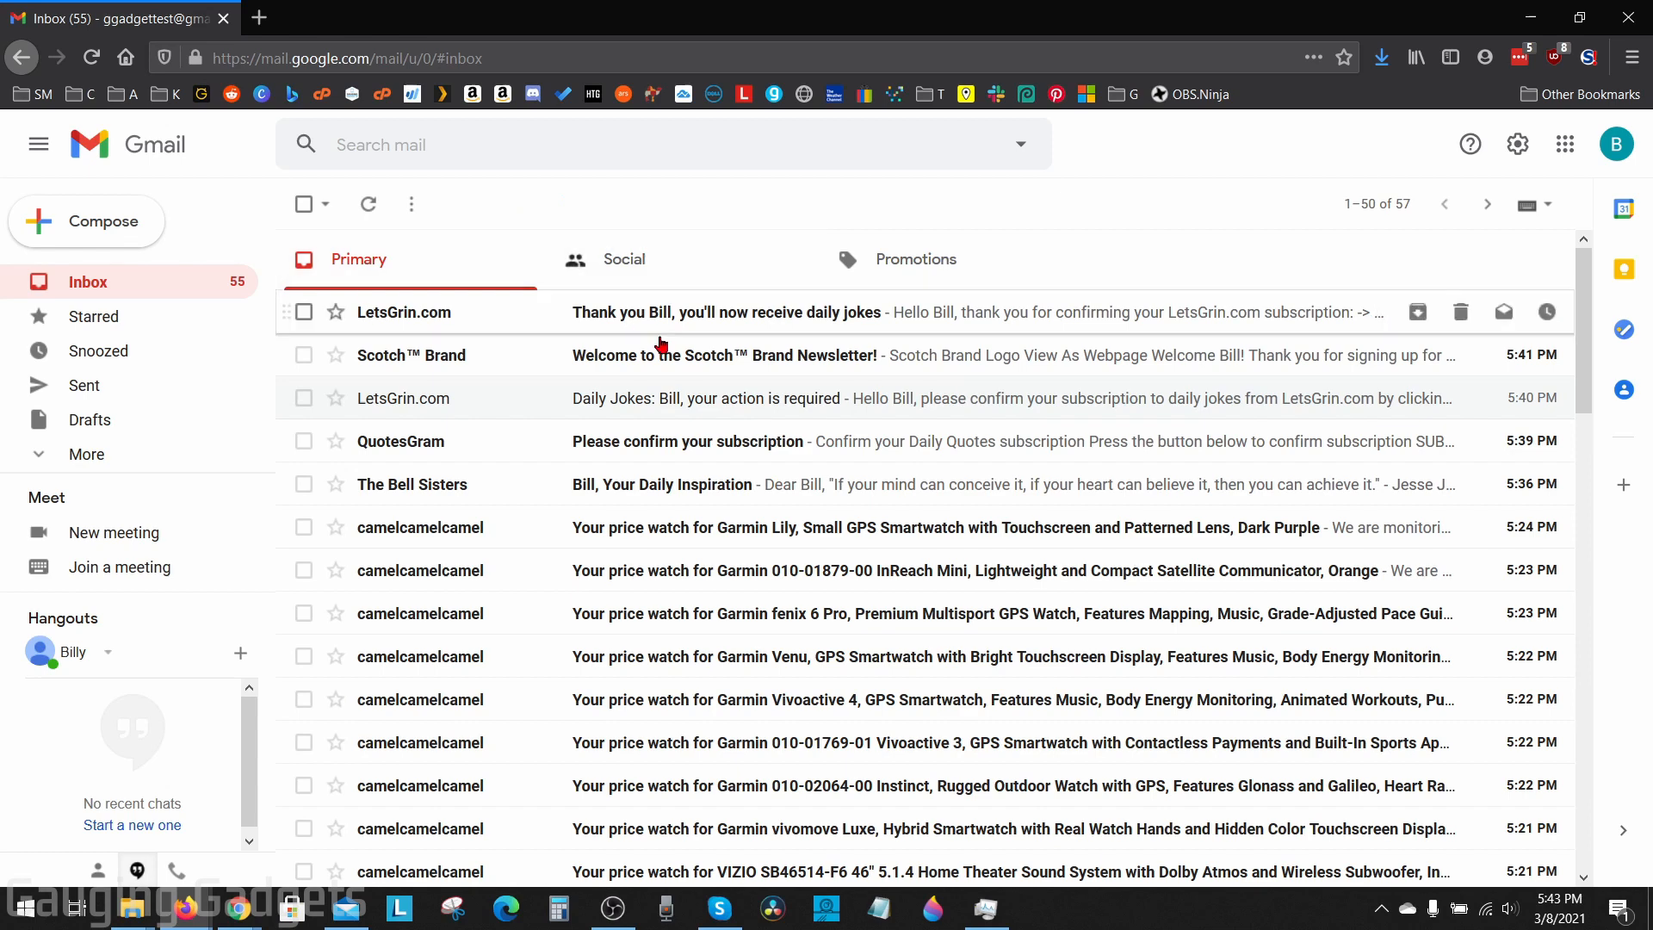
pyautogui.moveTo(773, 217)
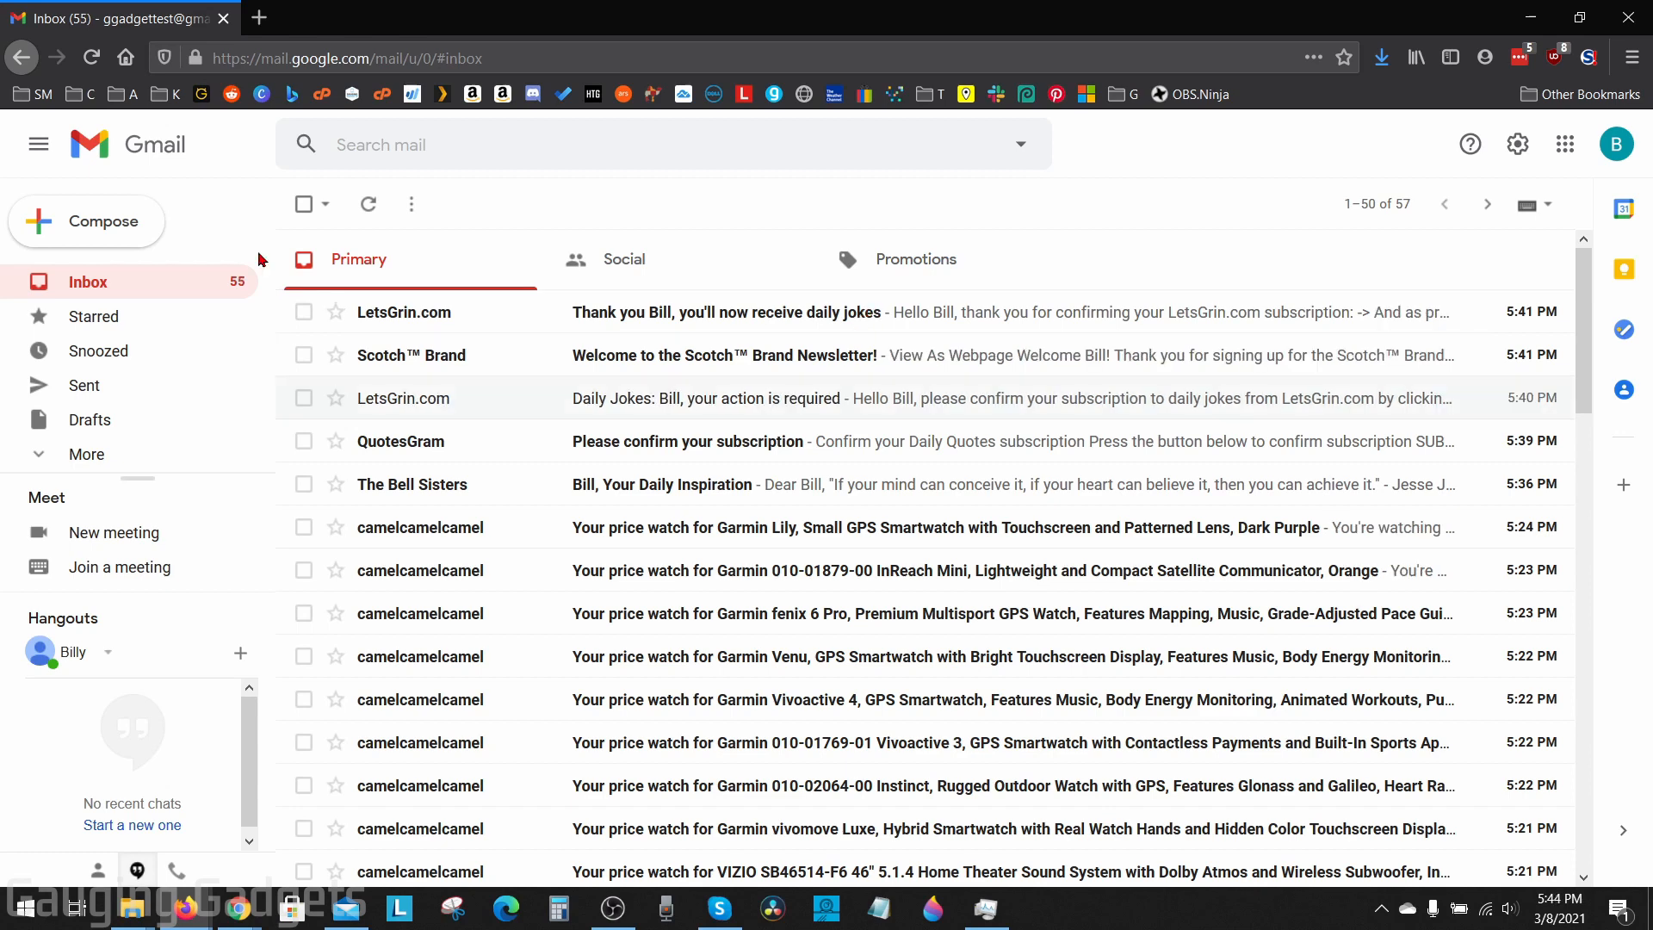
pyautogui.moveTo(735, 206)
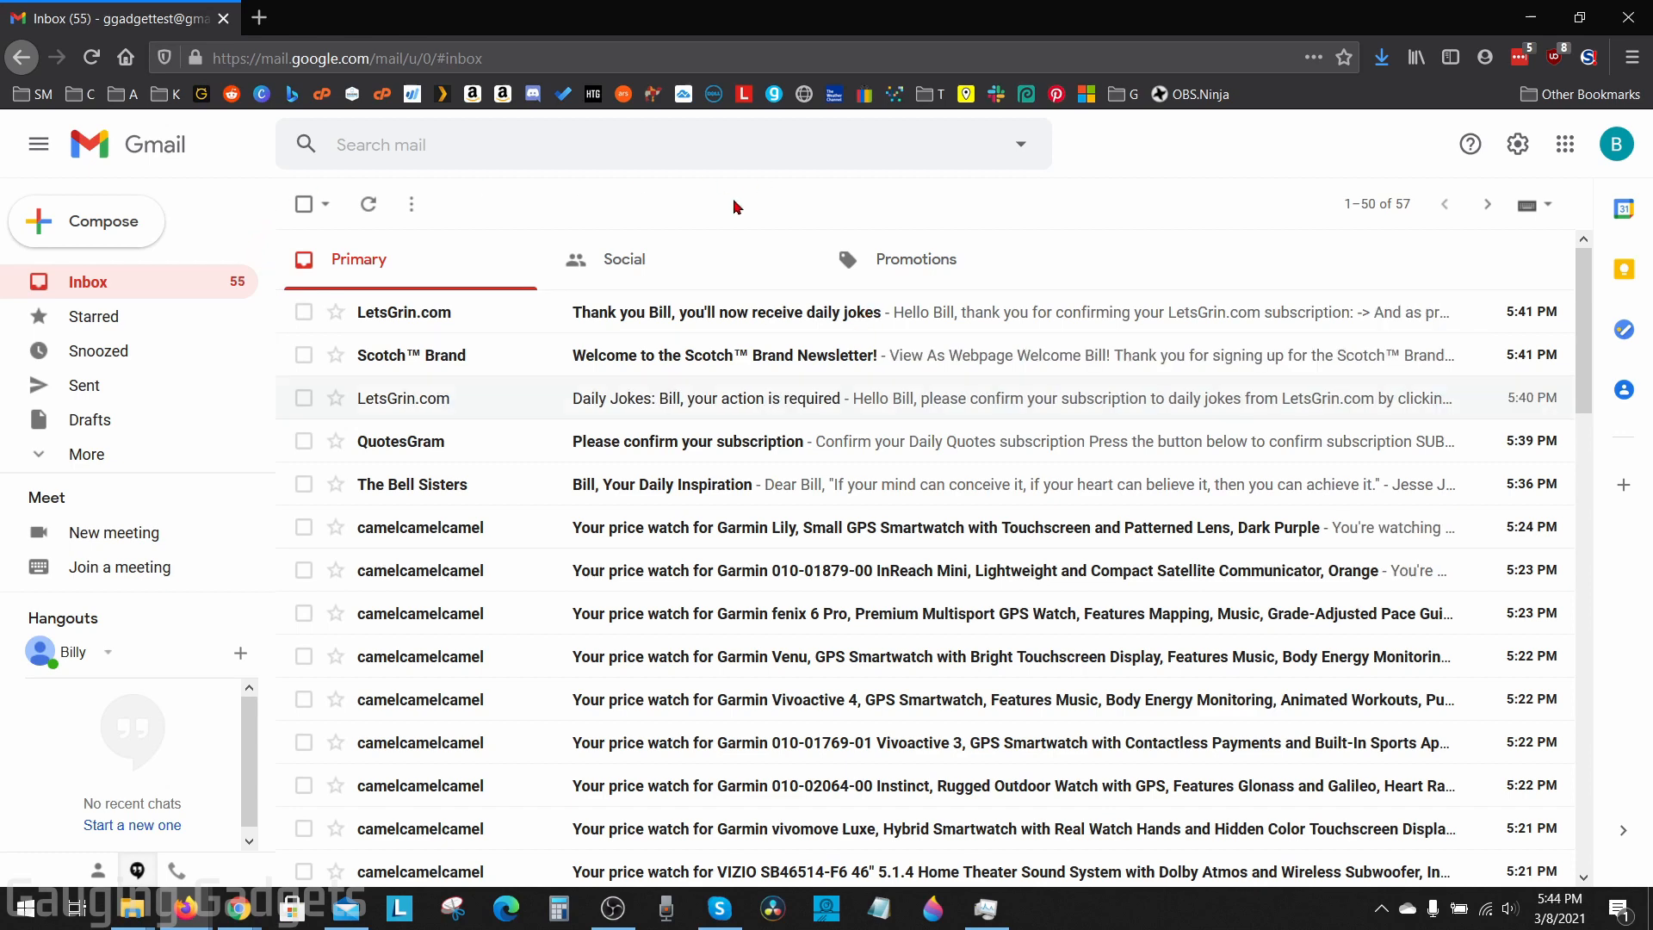
pyautogui.moveTo(765, 219)
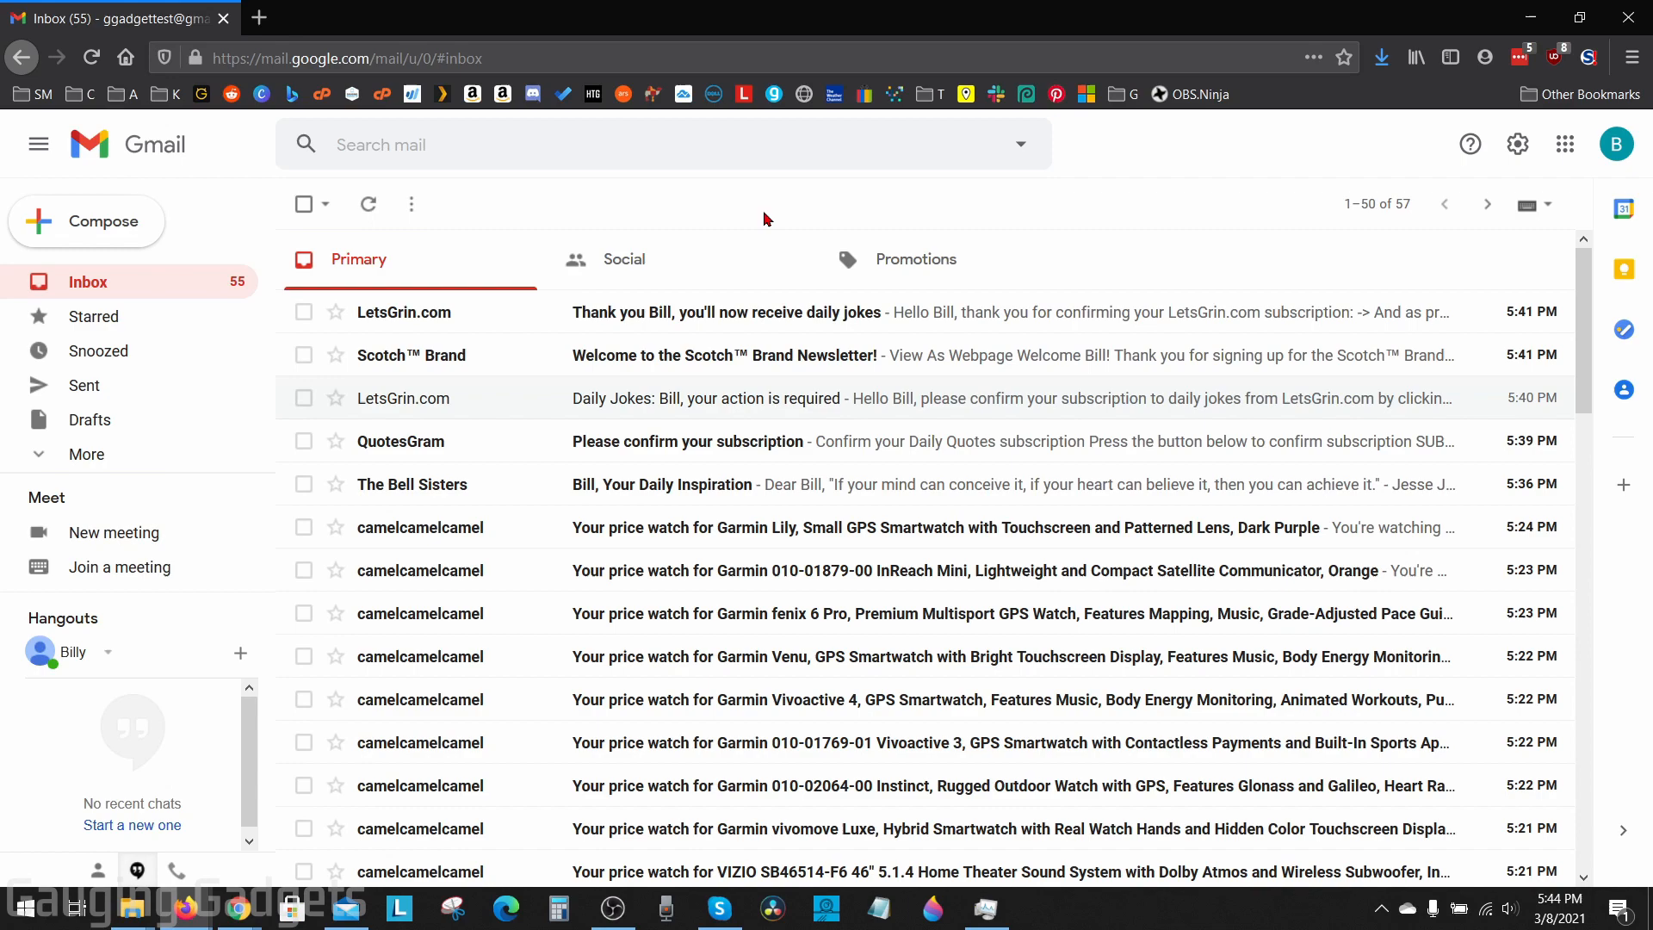
pyautogui.moveTo(422, 145)
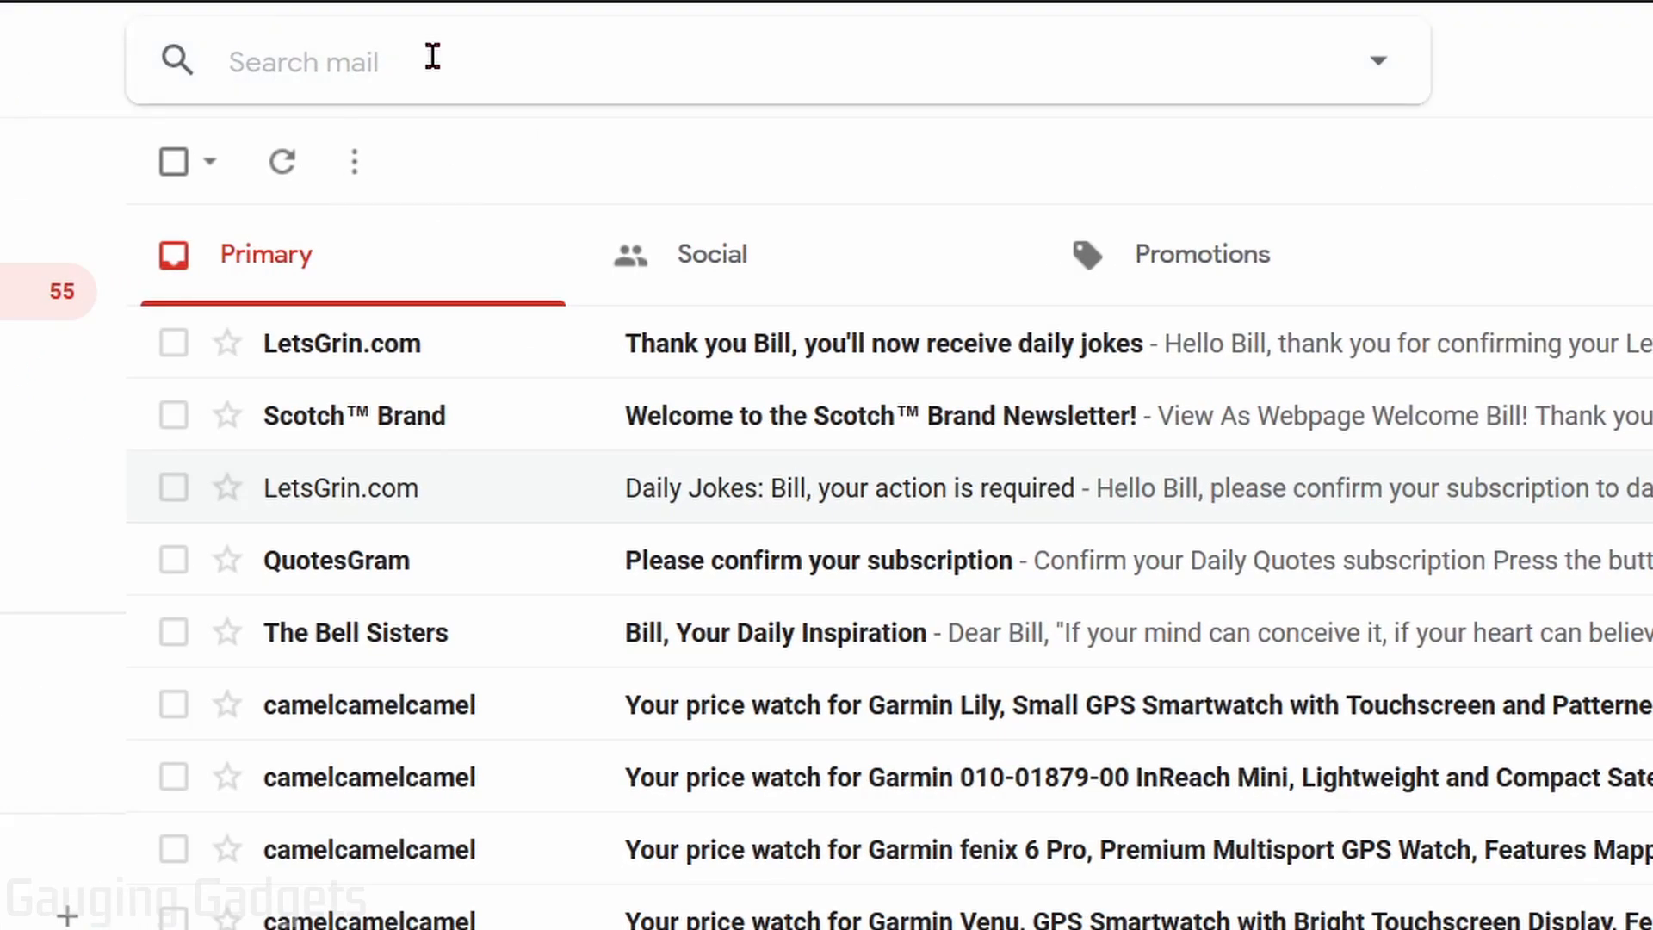
# Search the inbox for is:unread to list only unread conversations
pyautogui.write('i')
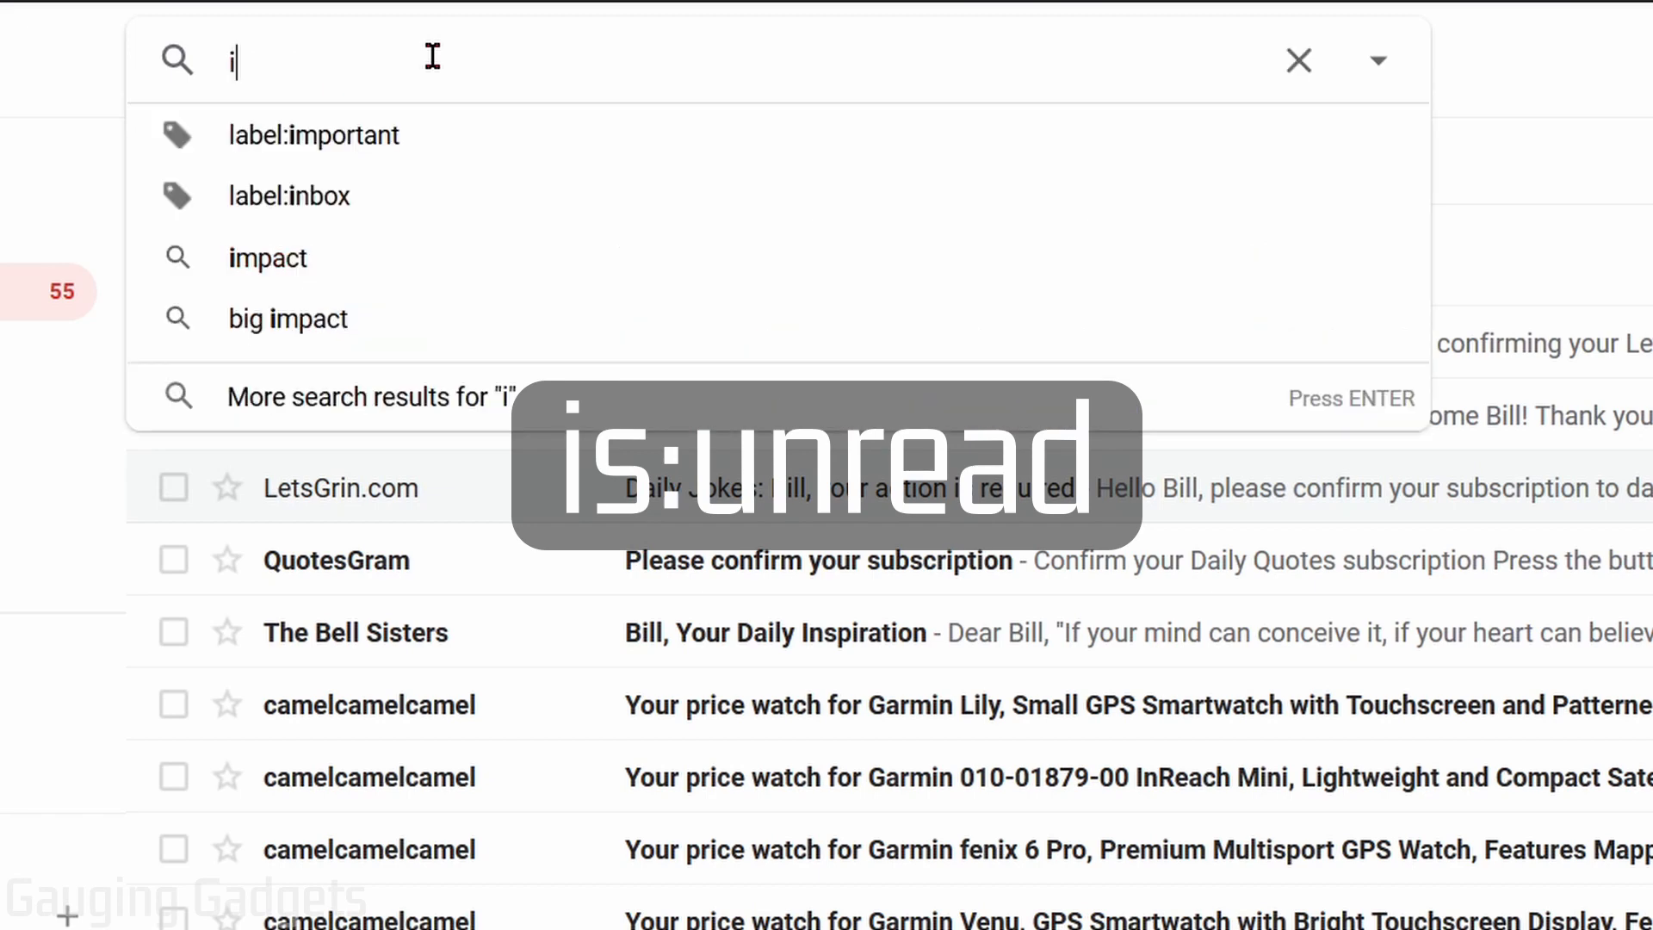
pyautogui.write('s:')
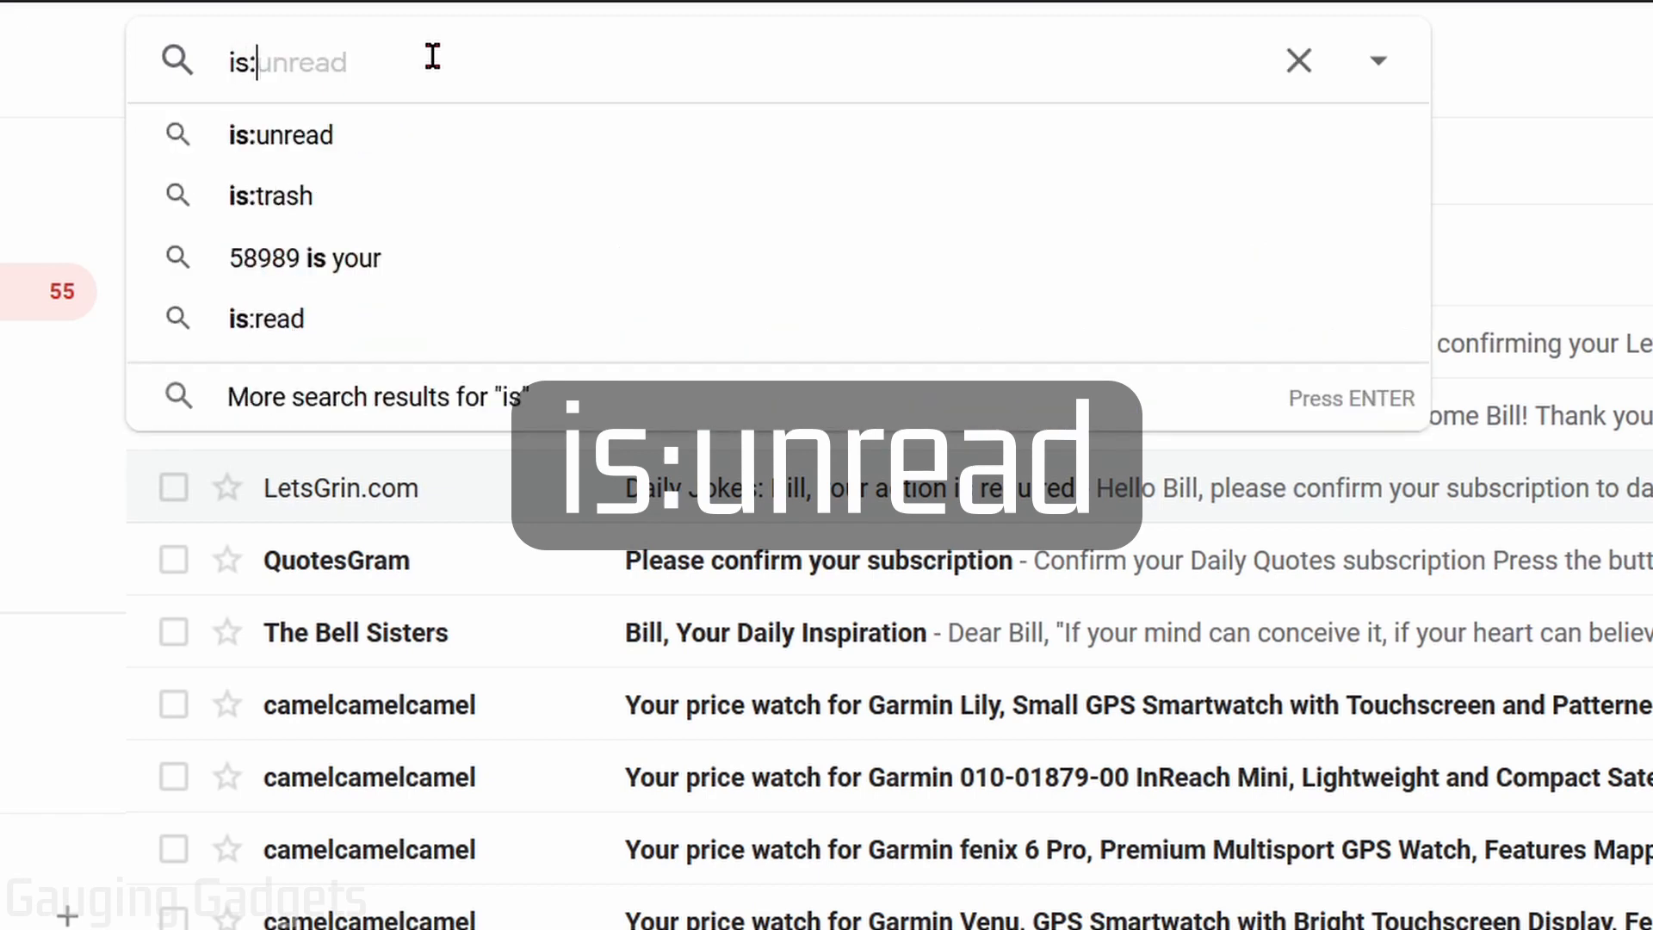
pyautogui.click(281, 134)
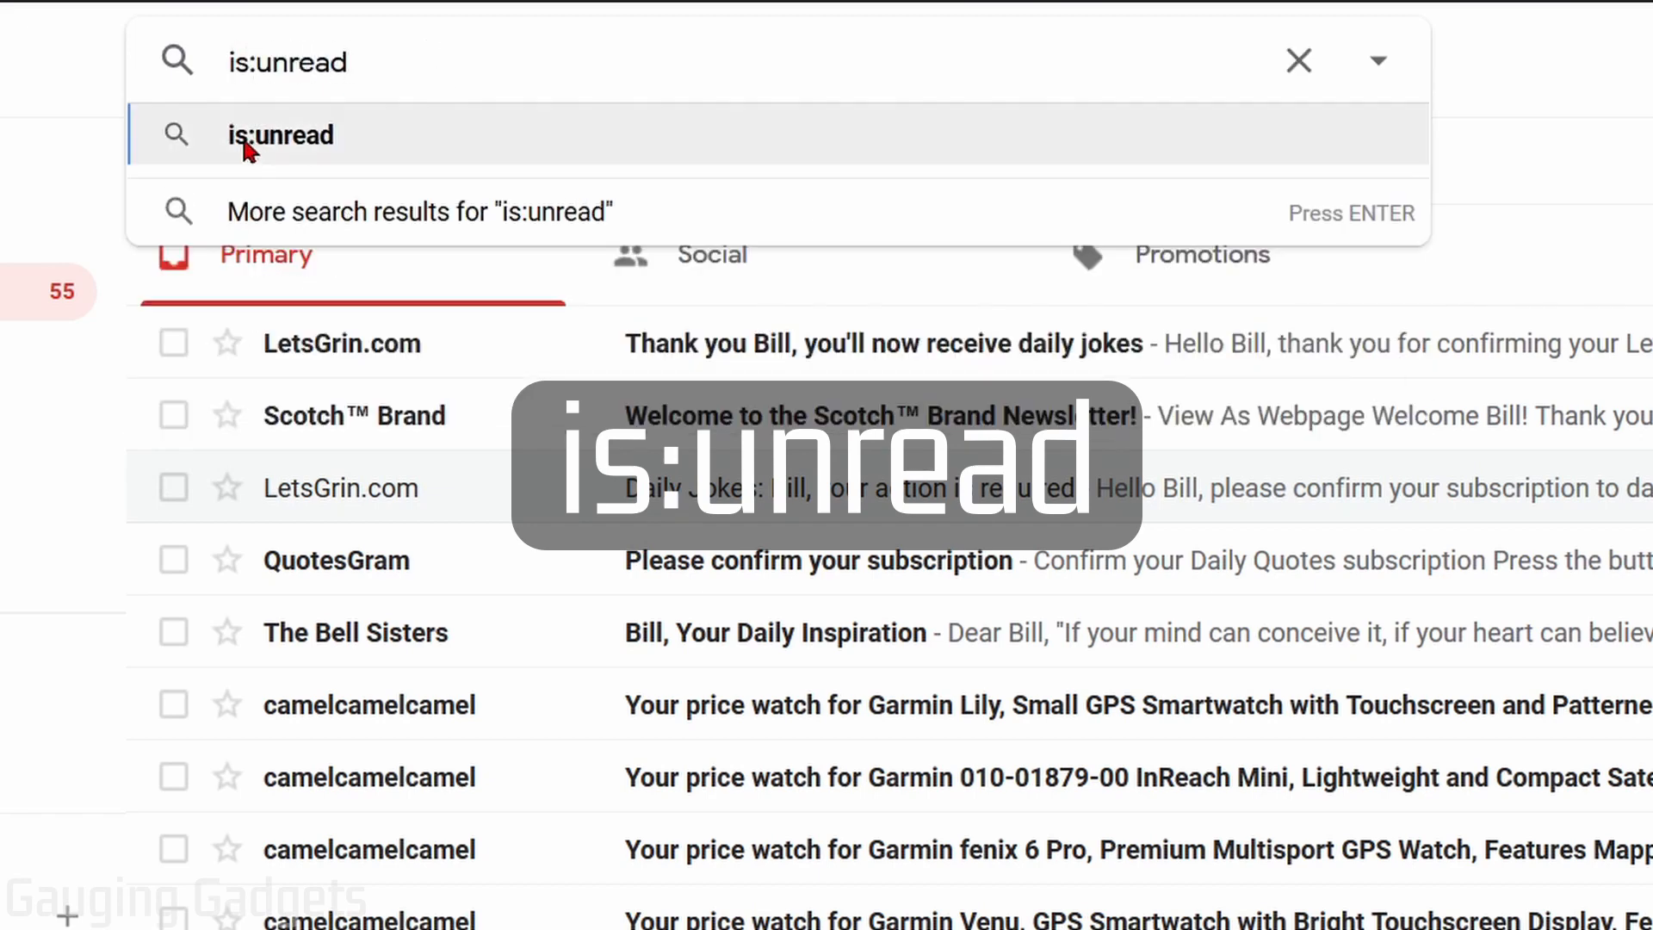
pyautogui.moveTo(413, 63)
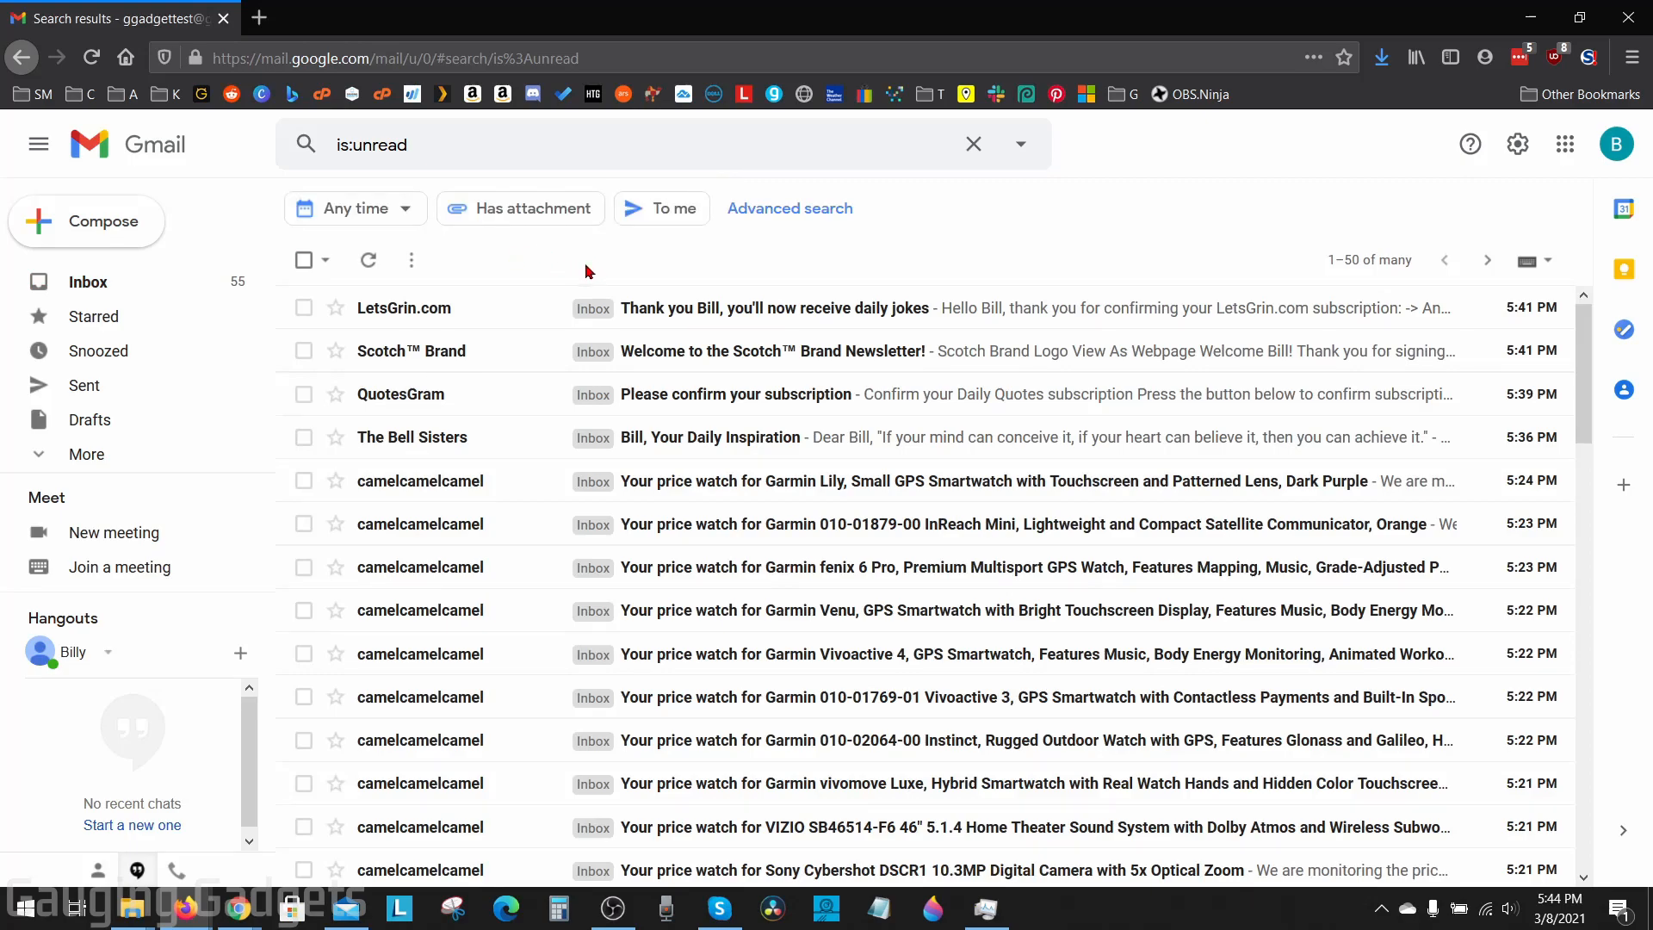
pyautogui.moveTo(661, 262)
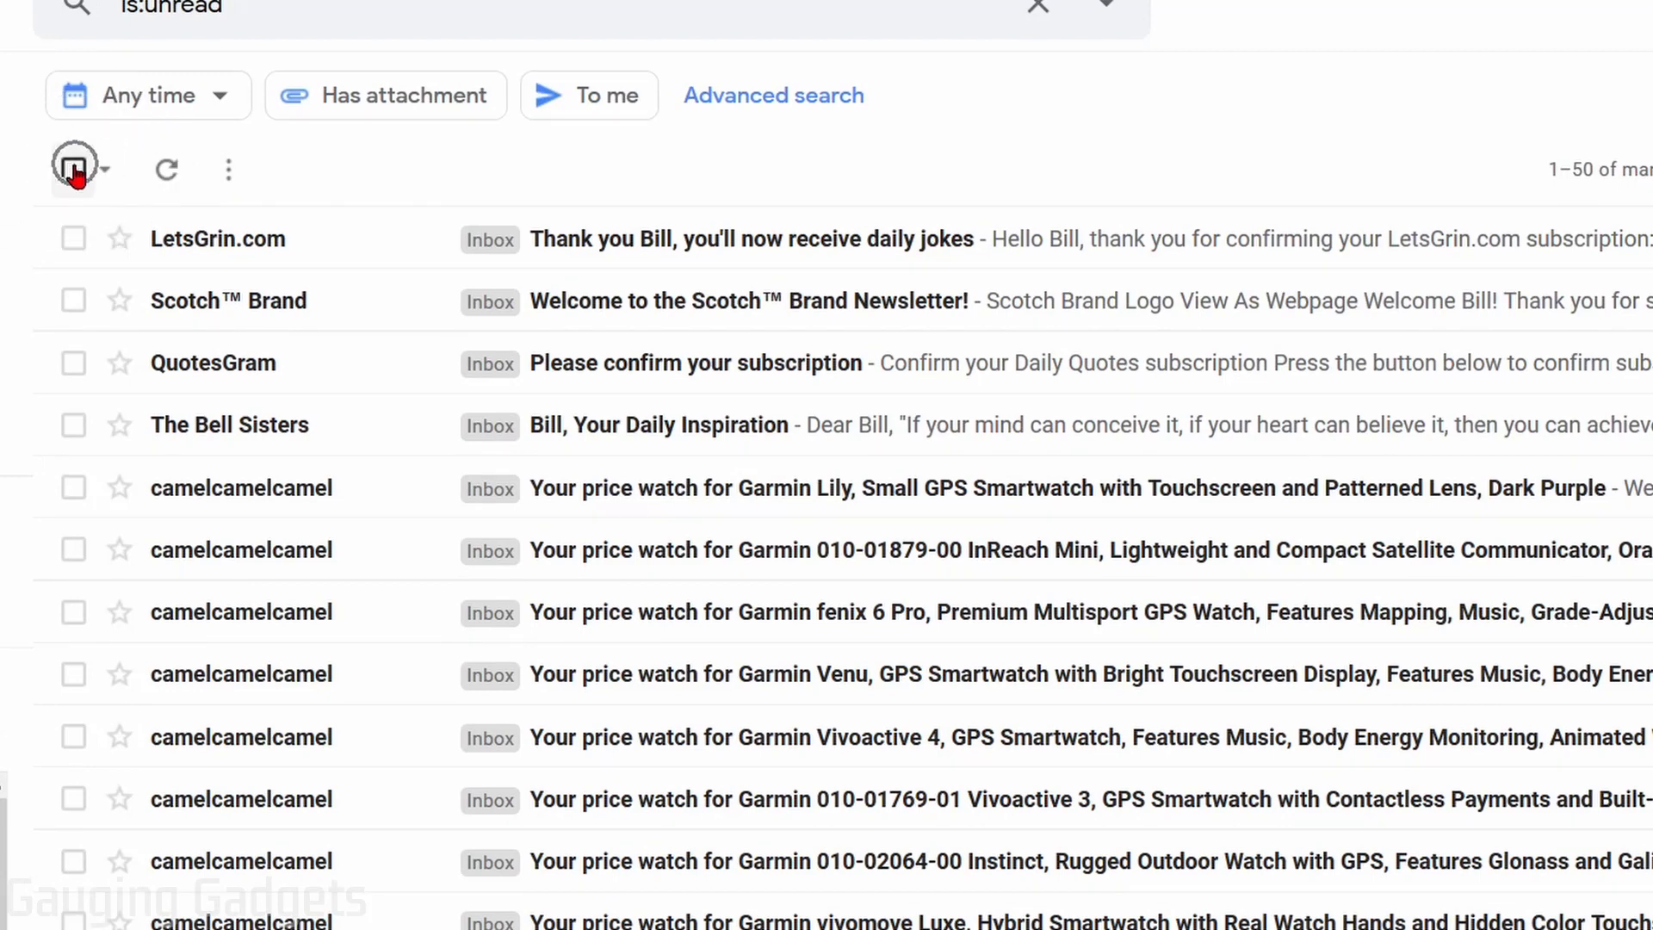
# Select all 50 conversations on the first page of unread results
pyautogui.click(74, 168)
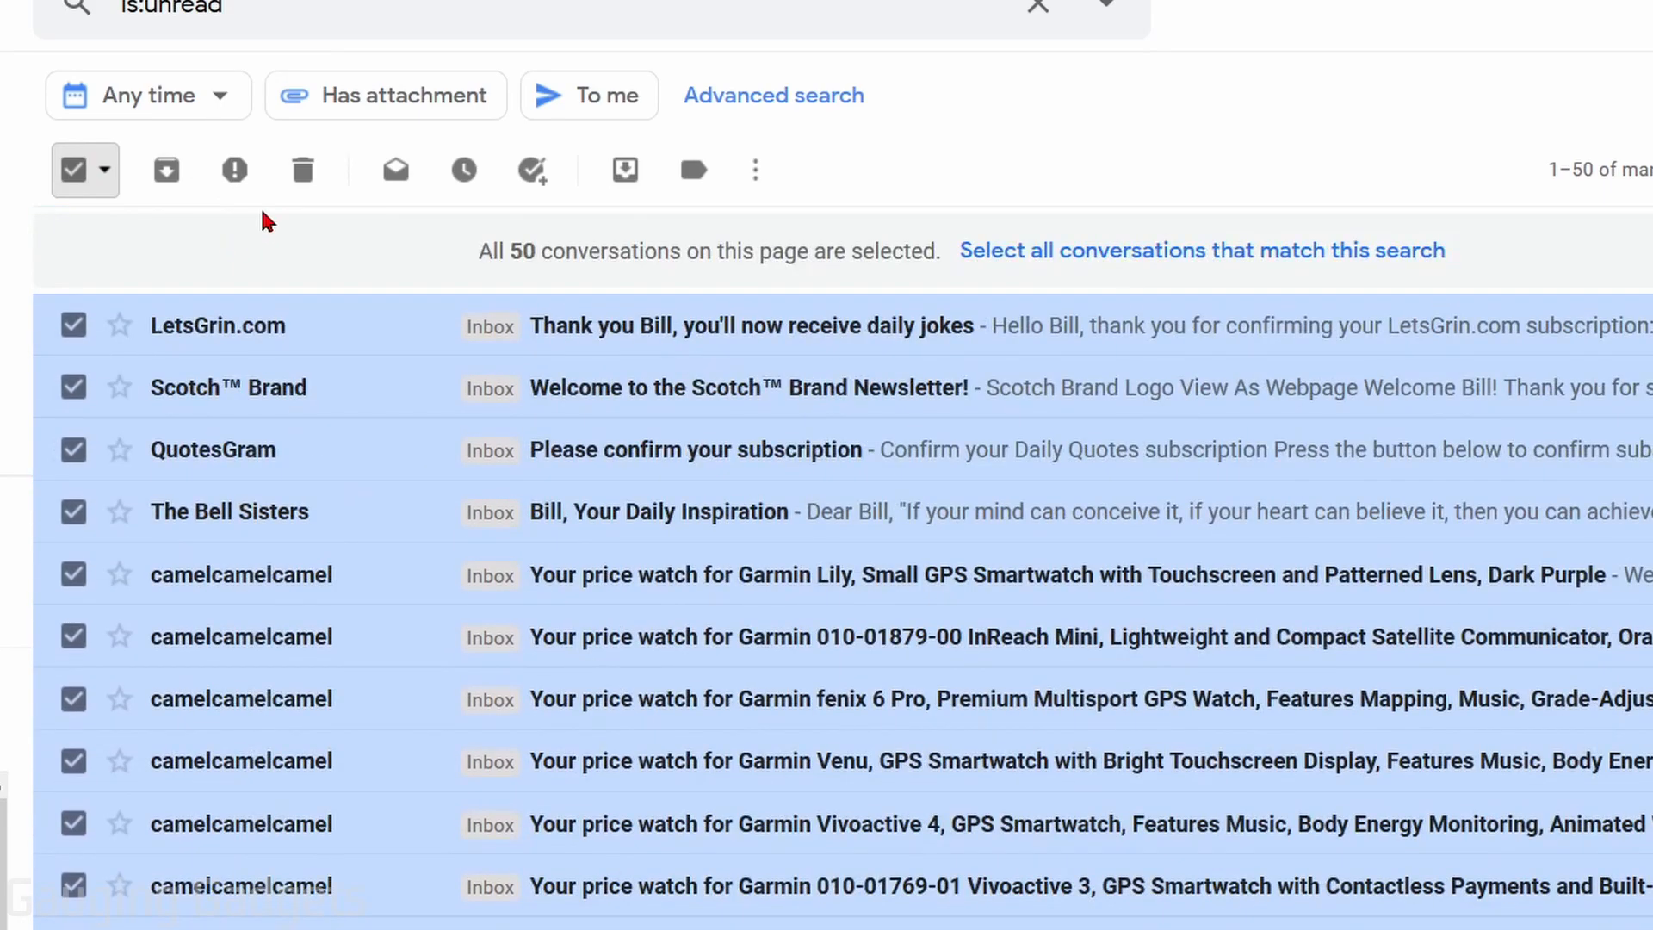
pyautogui.moveTo(317, 229)
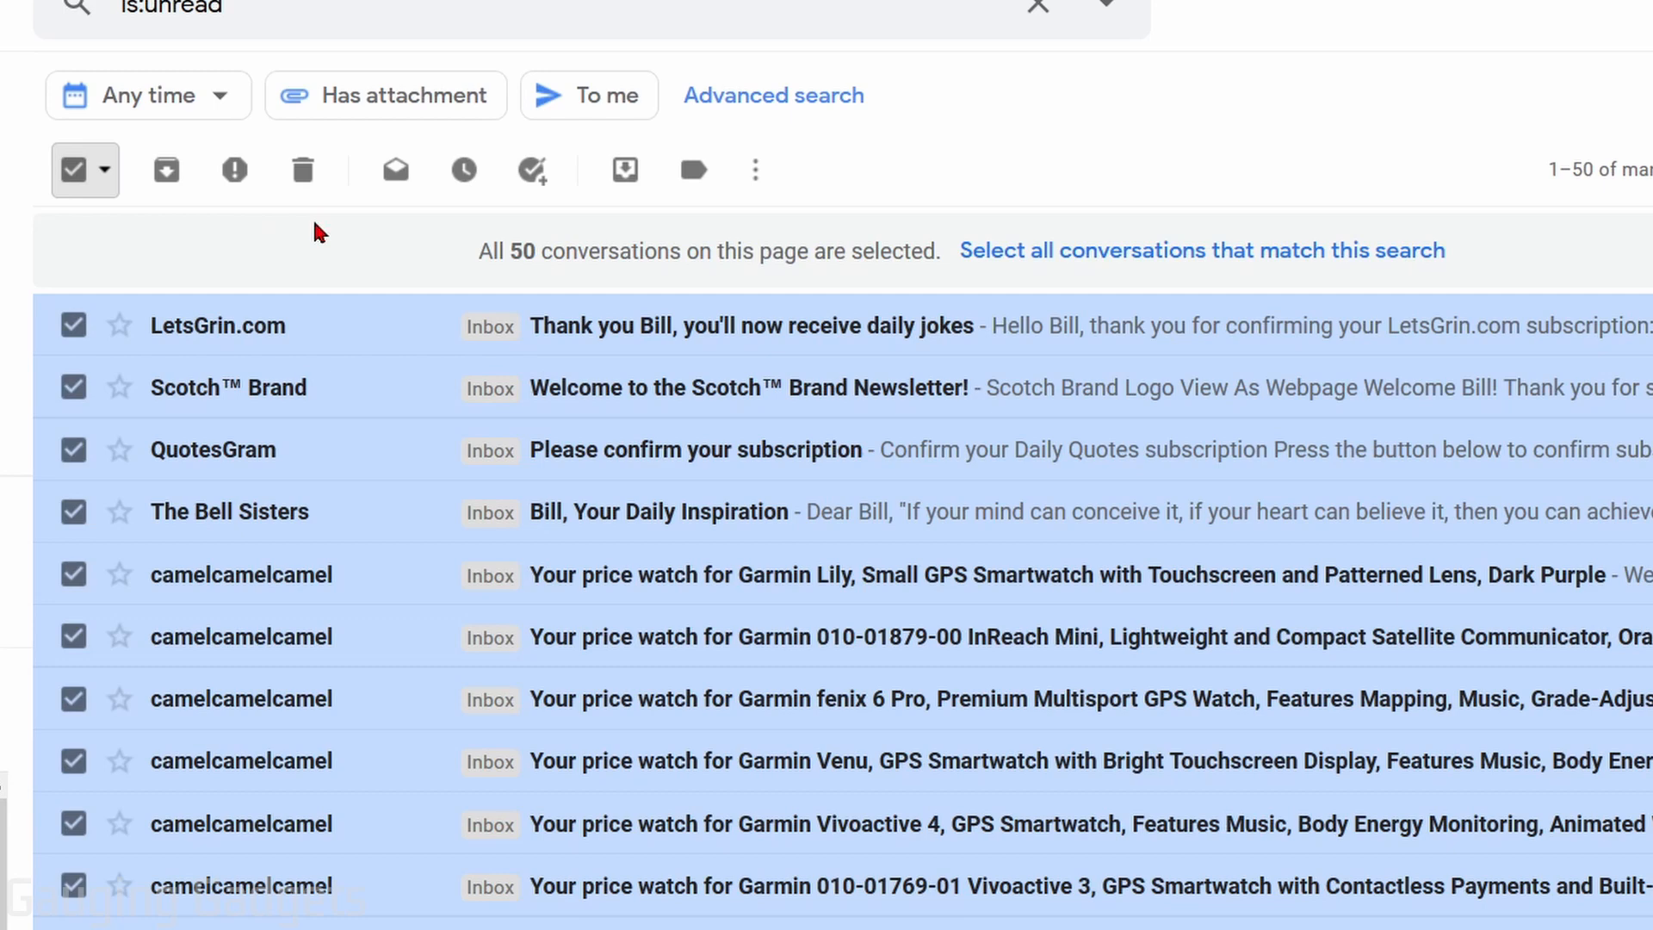
pyautogui.moveTo(541, 246)
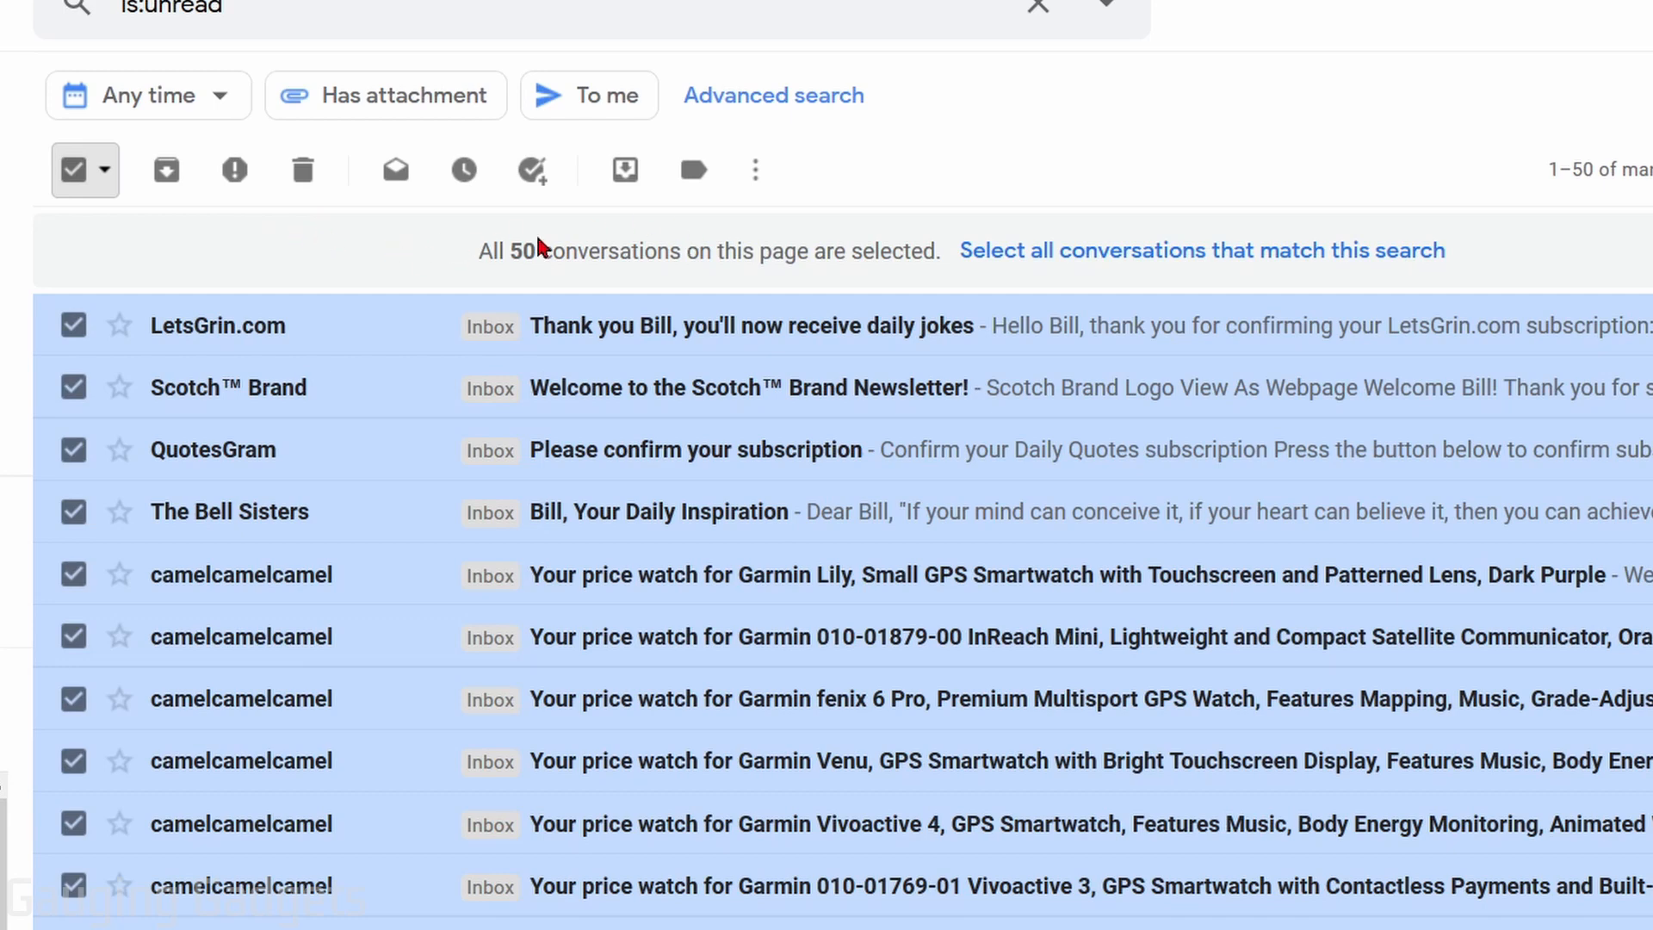
pyautogui.moveTo(1154, 258)
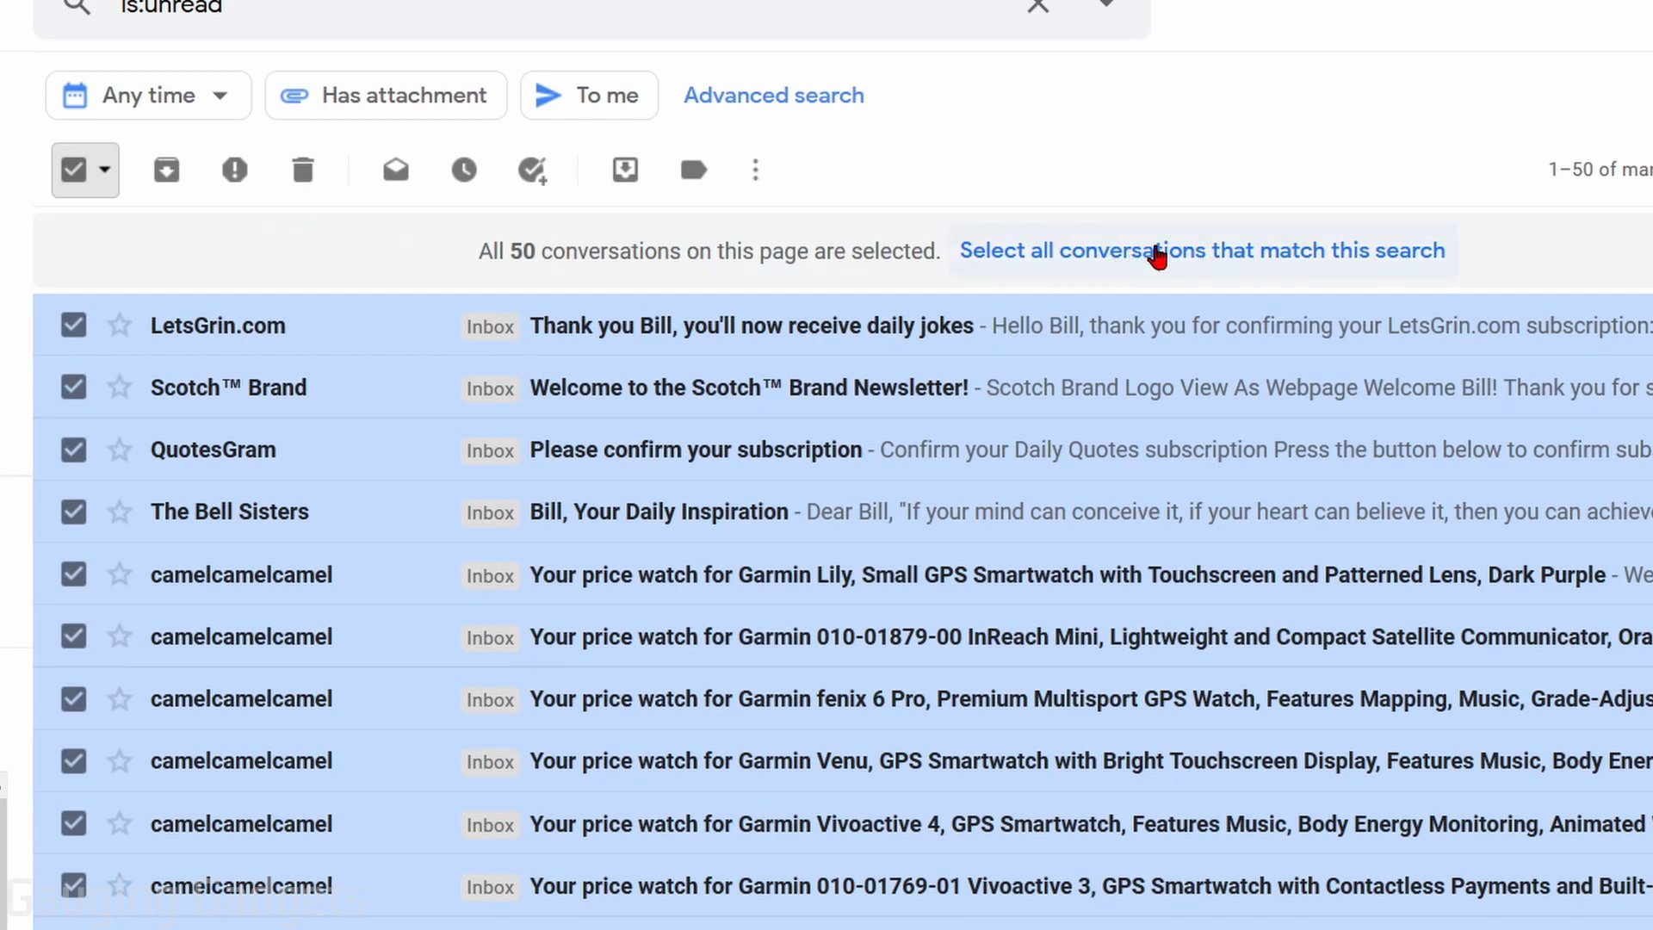
# Extend the selection to every conversation matching the unread search
pyautogui.click(1201, 250)
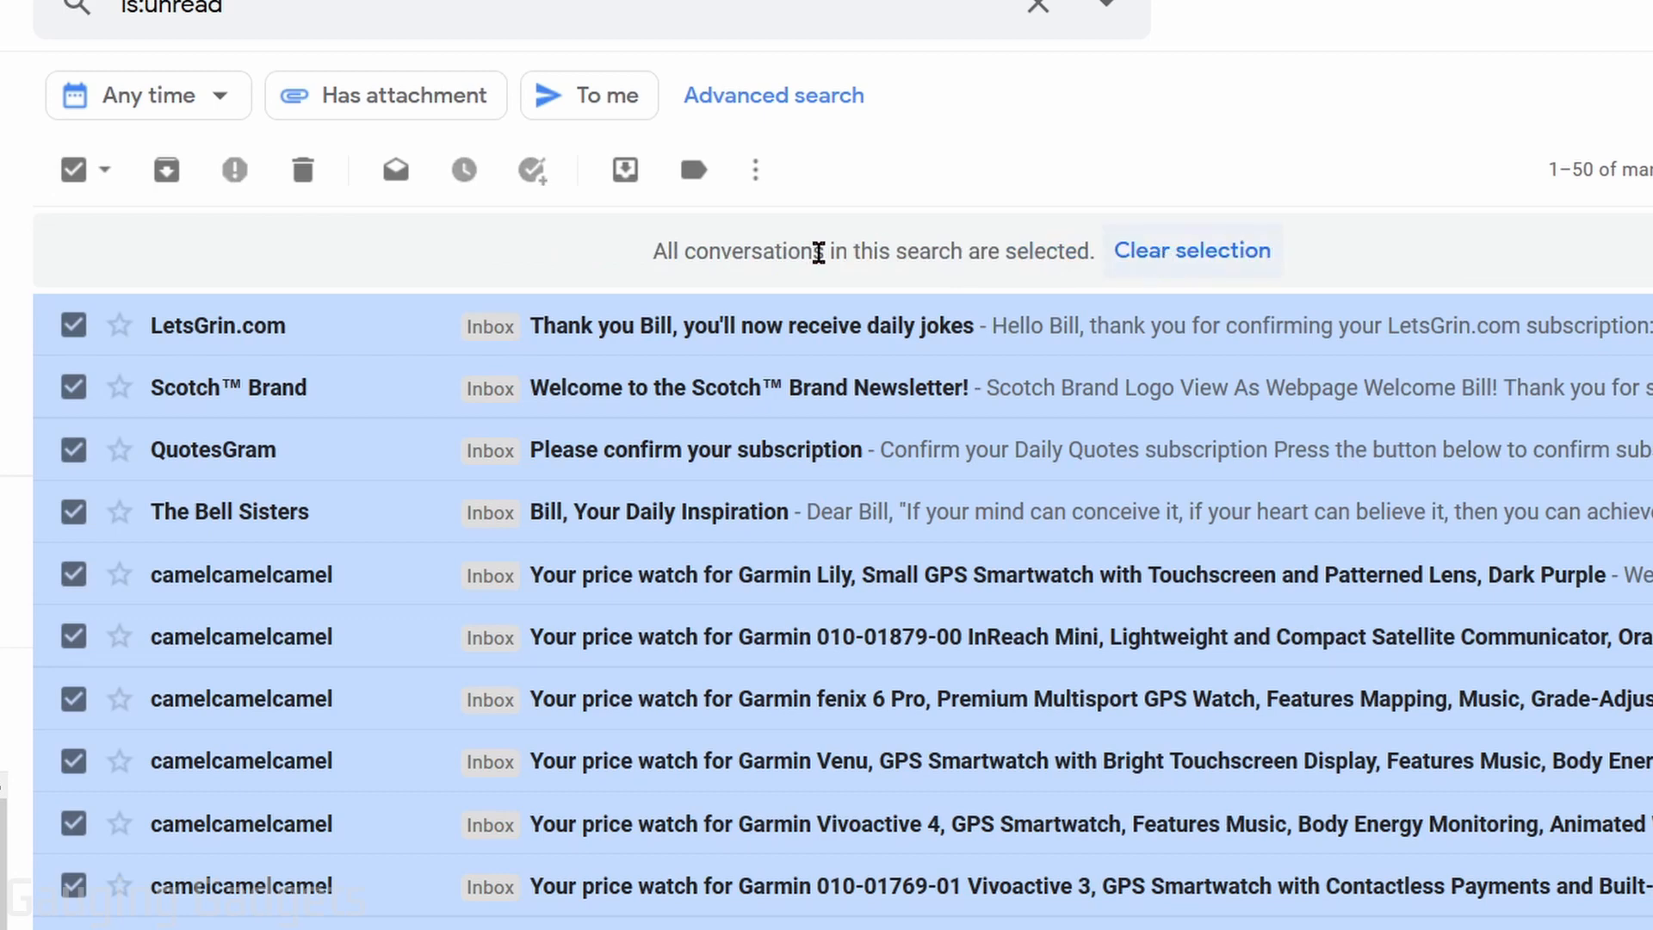
pyautogui.moveTo(622, 275)
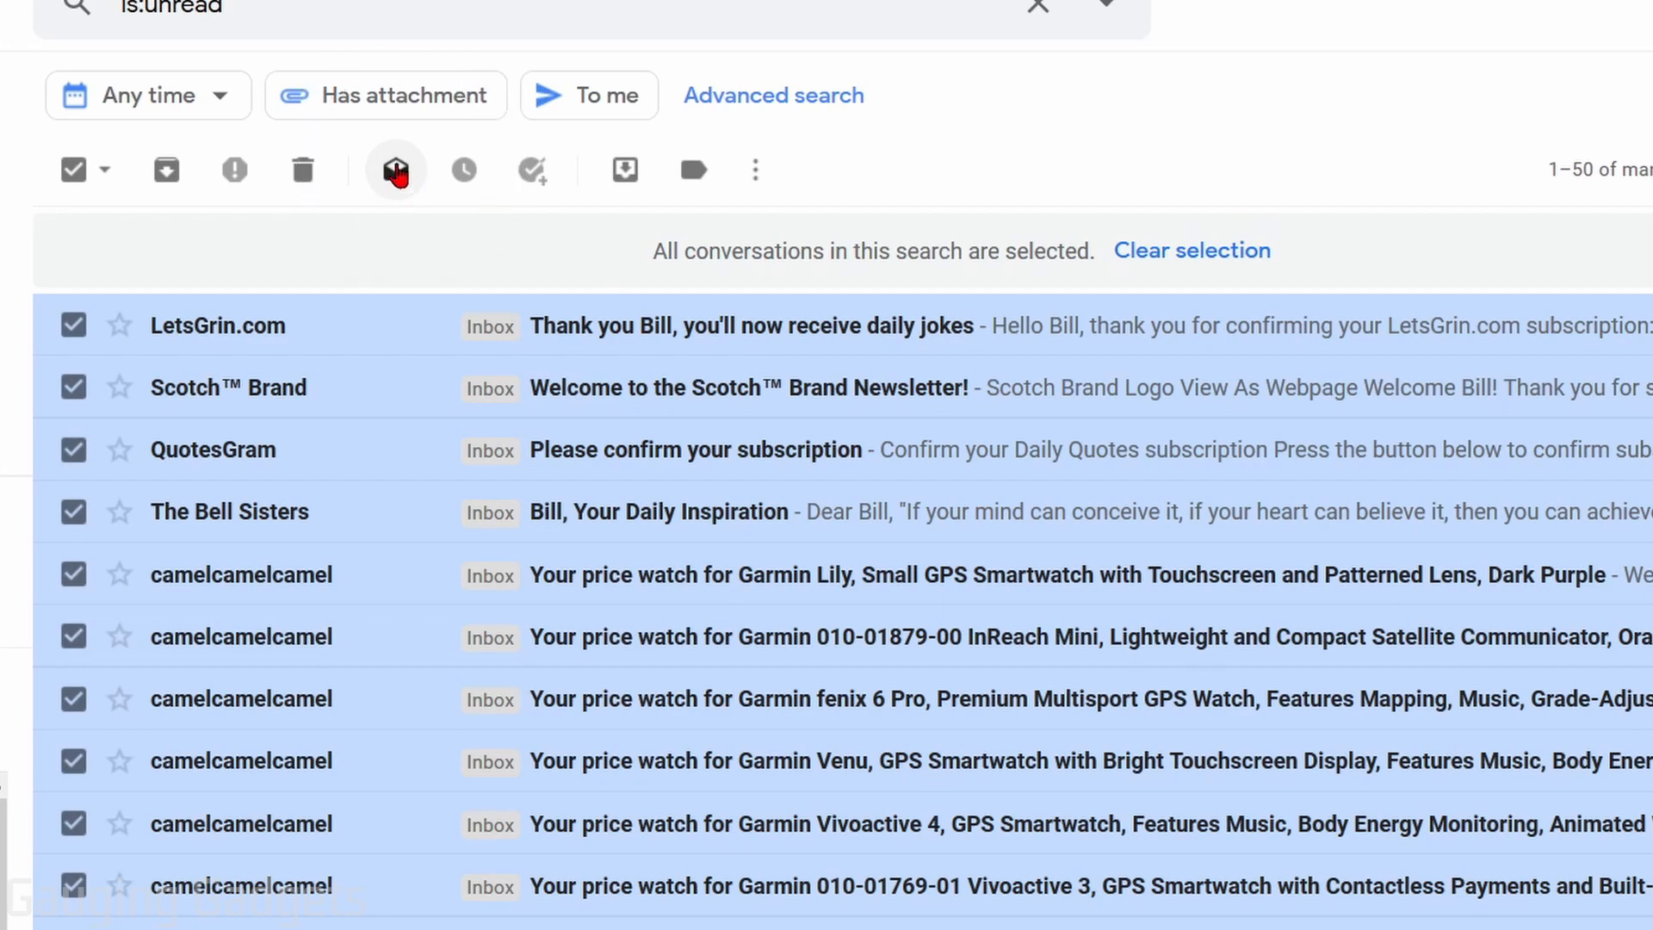
# Mark all selected conversations as read and confirm the bulk action
pyautogui.click(396, 170)
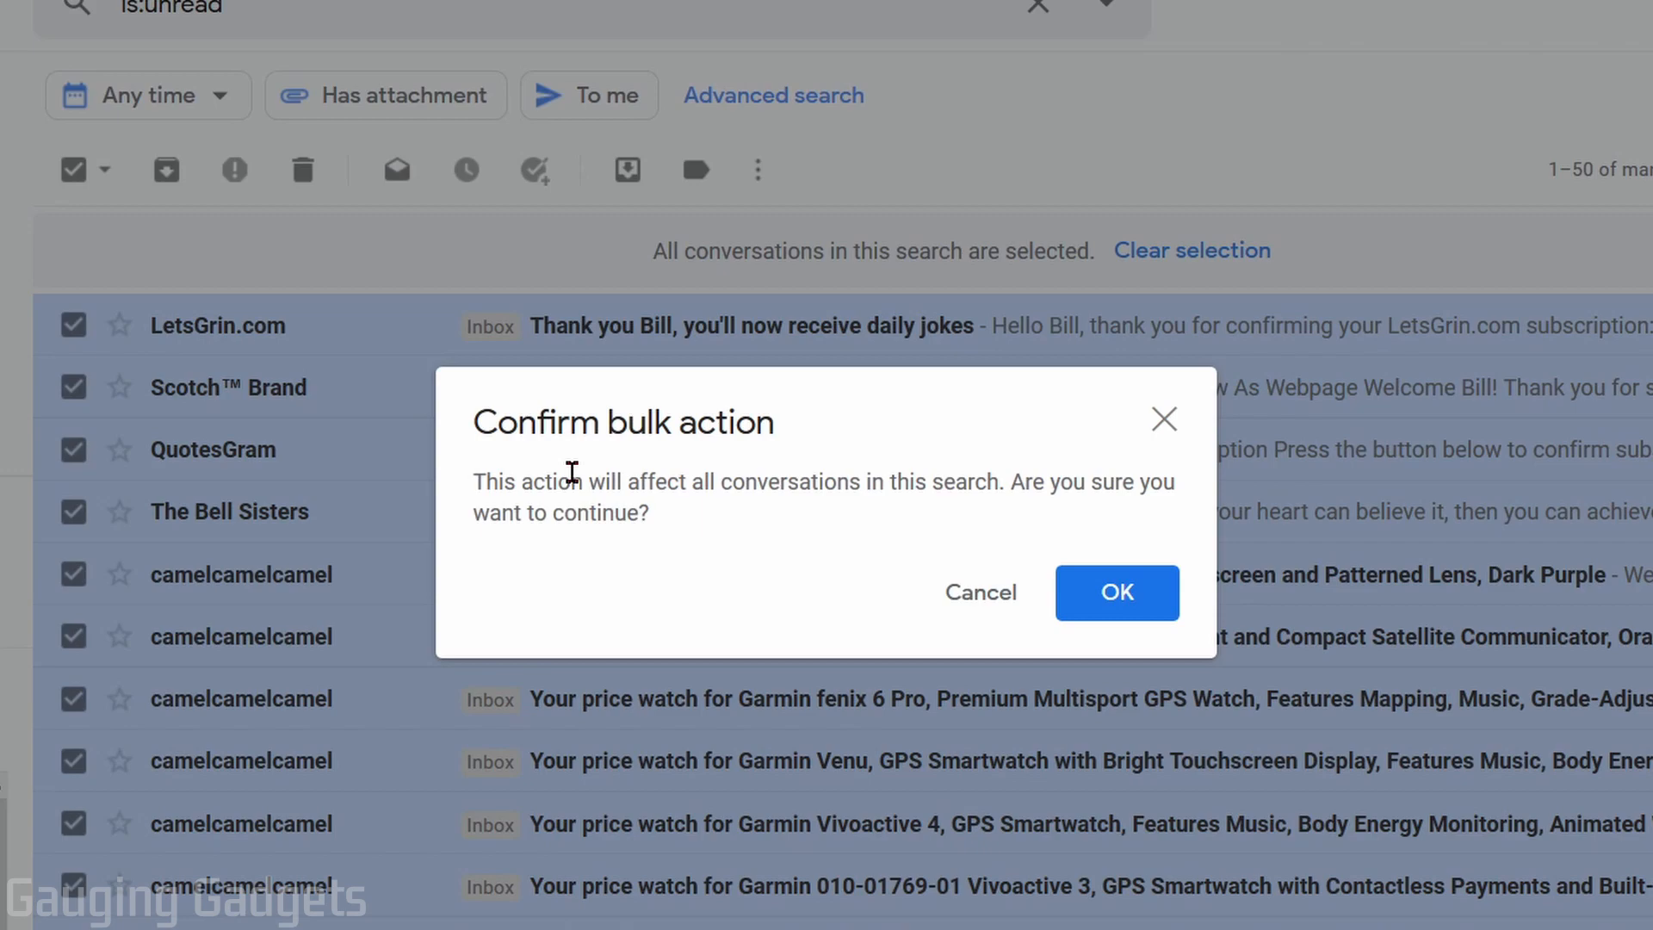
pyautogui.moveTo(929, 424)
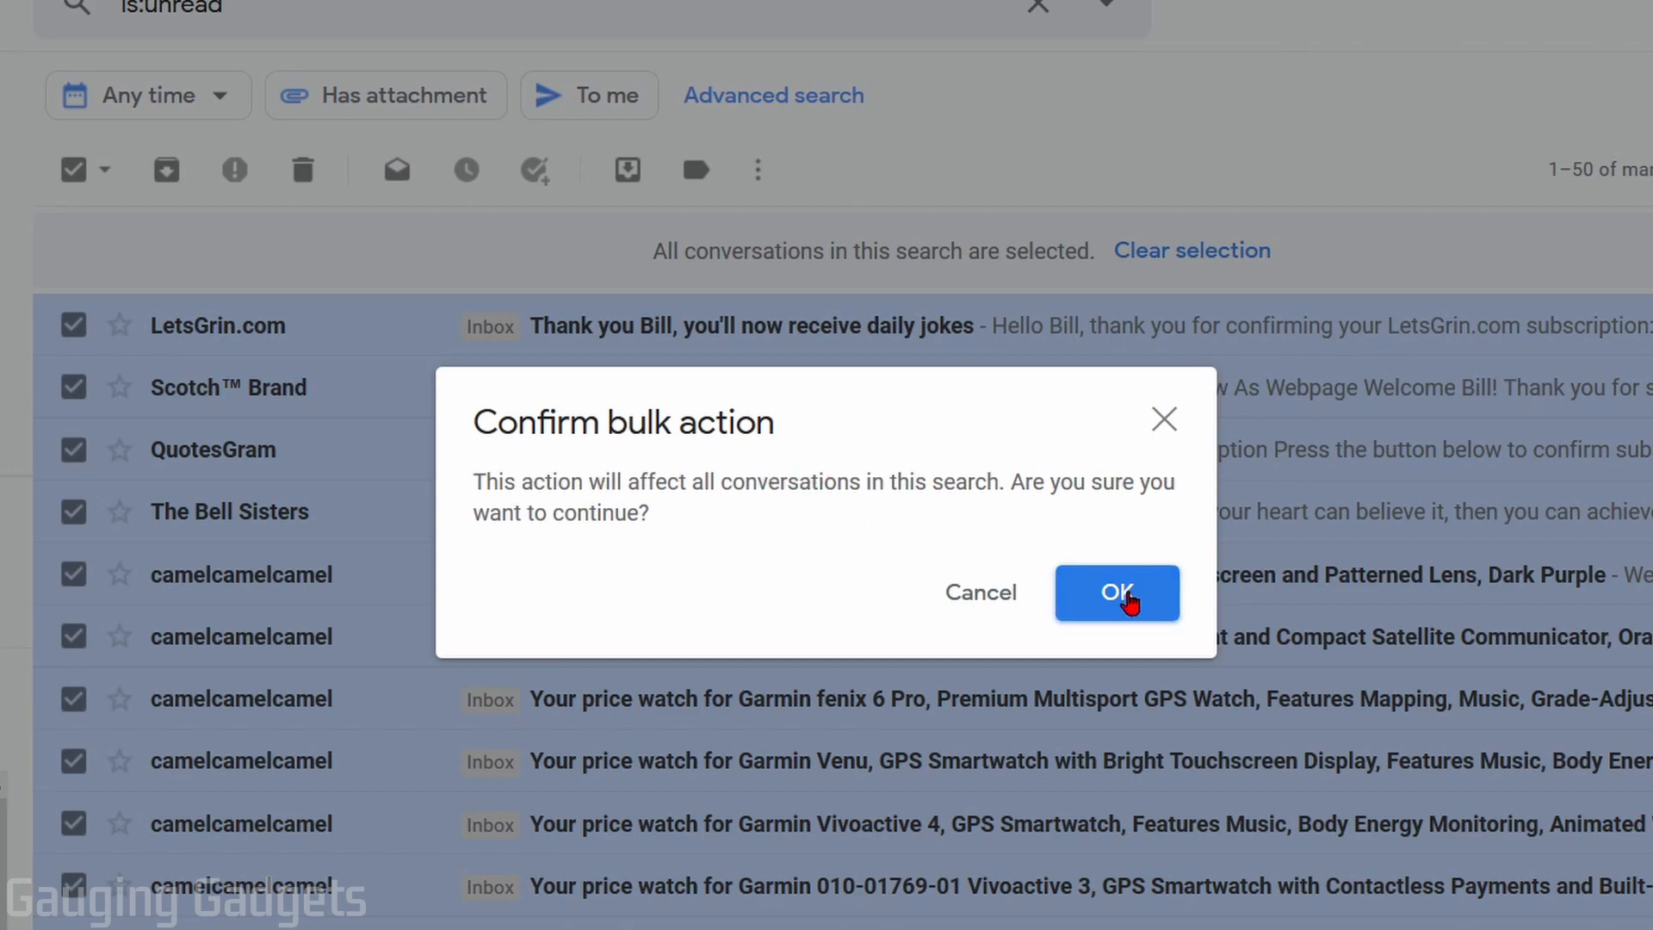
pyautogui.click(1116, 592)
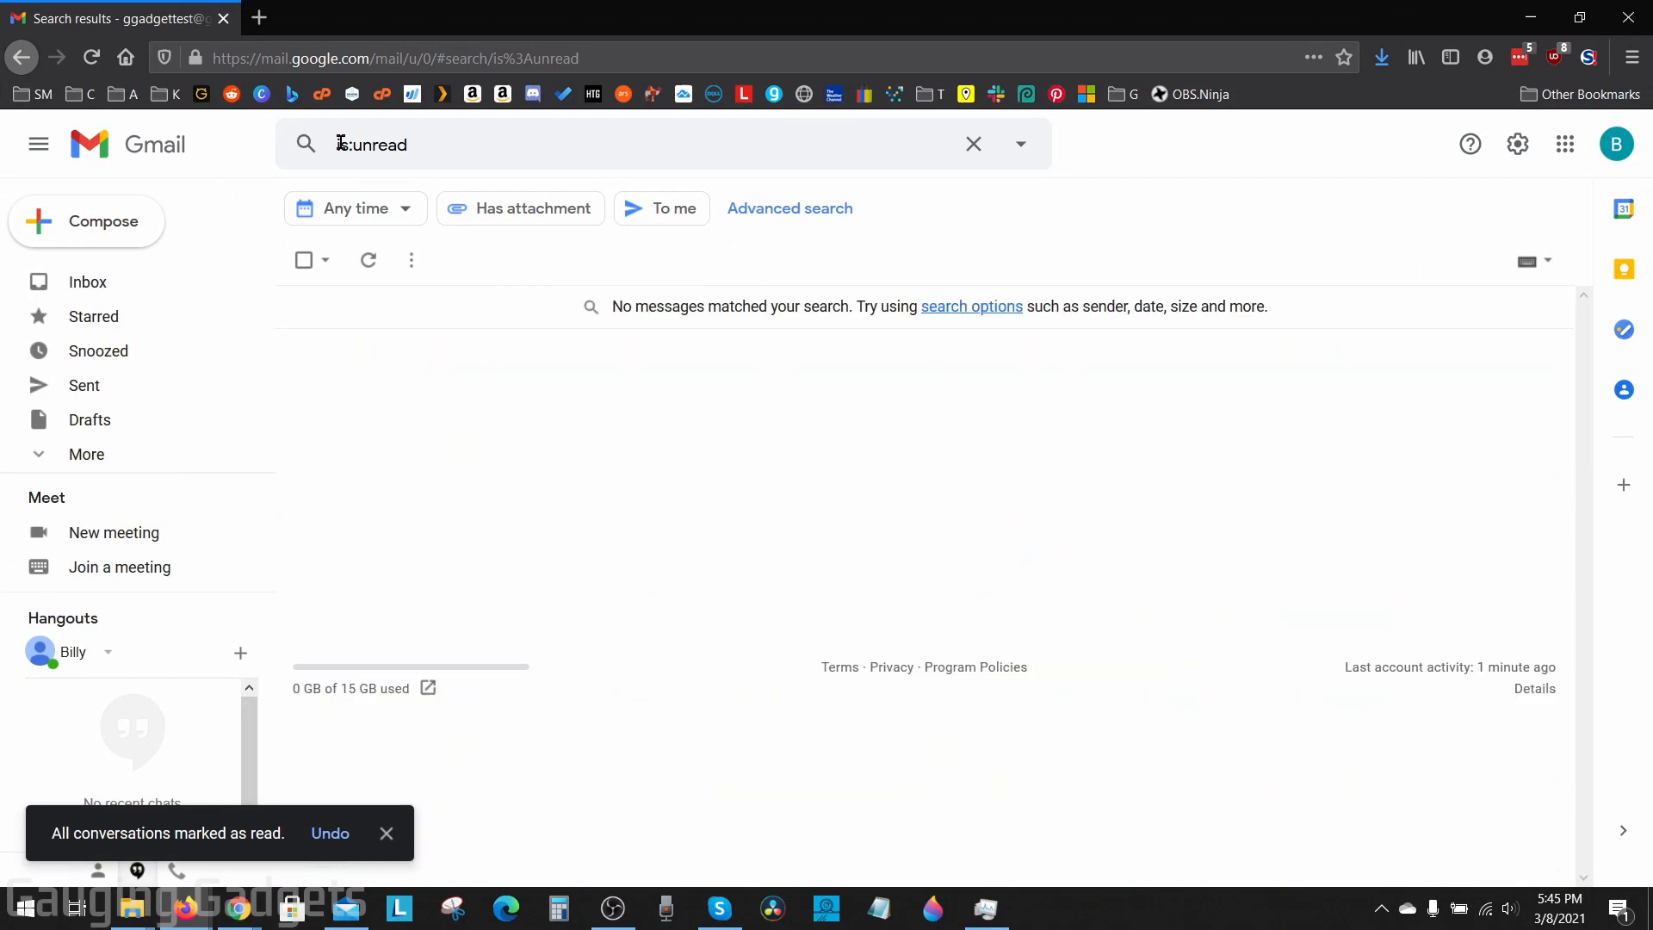
pyautogui.moveTo(744, 326)
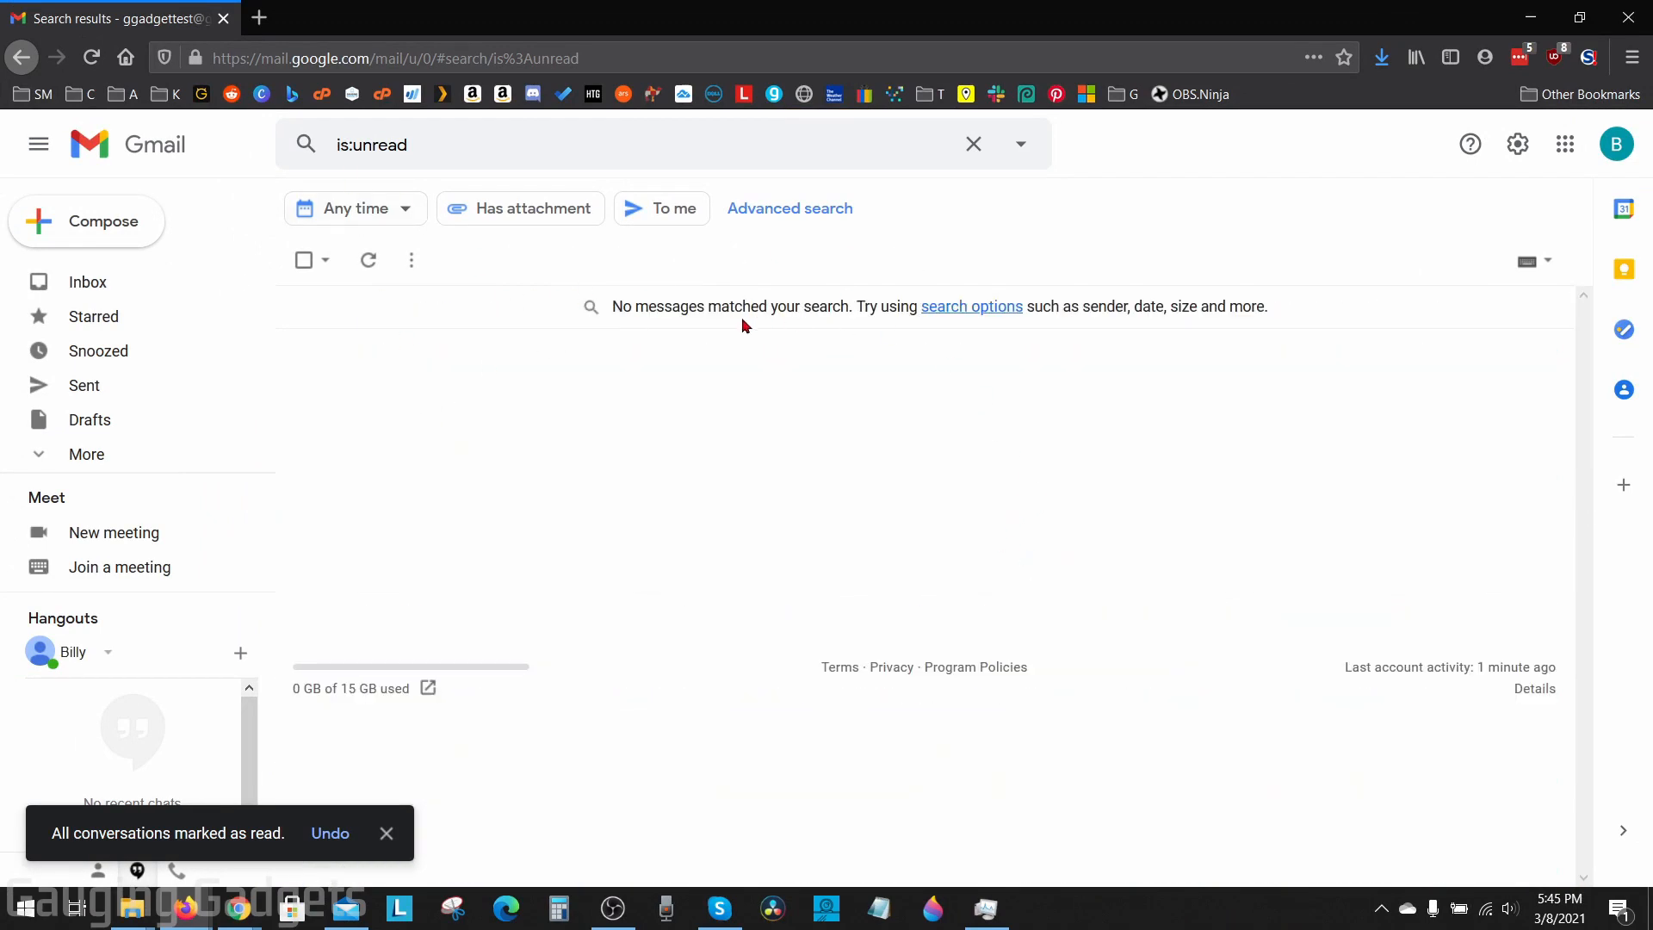
pyautogui.moveTo(88, 281)
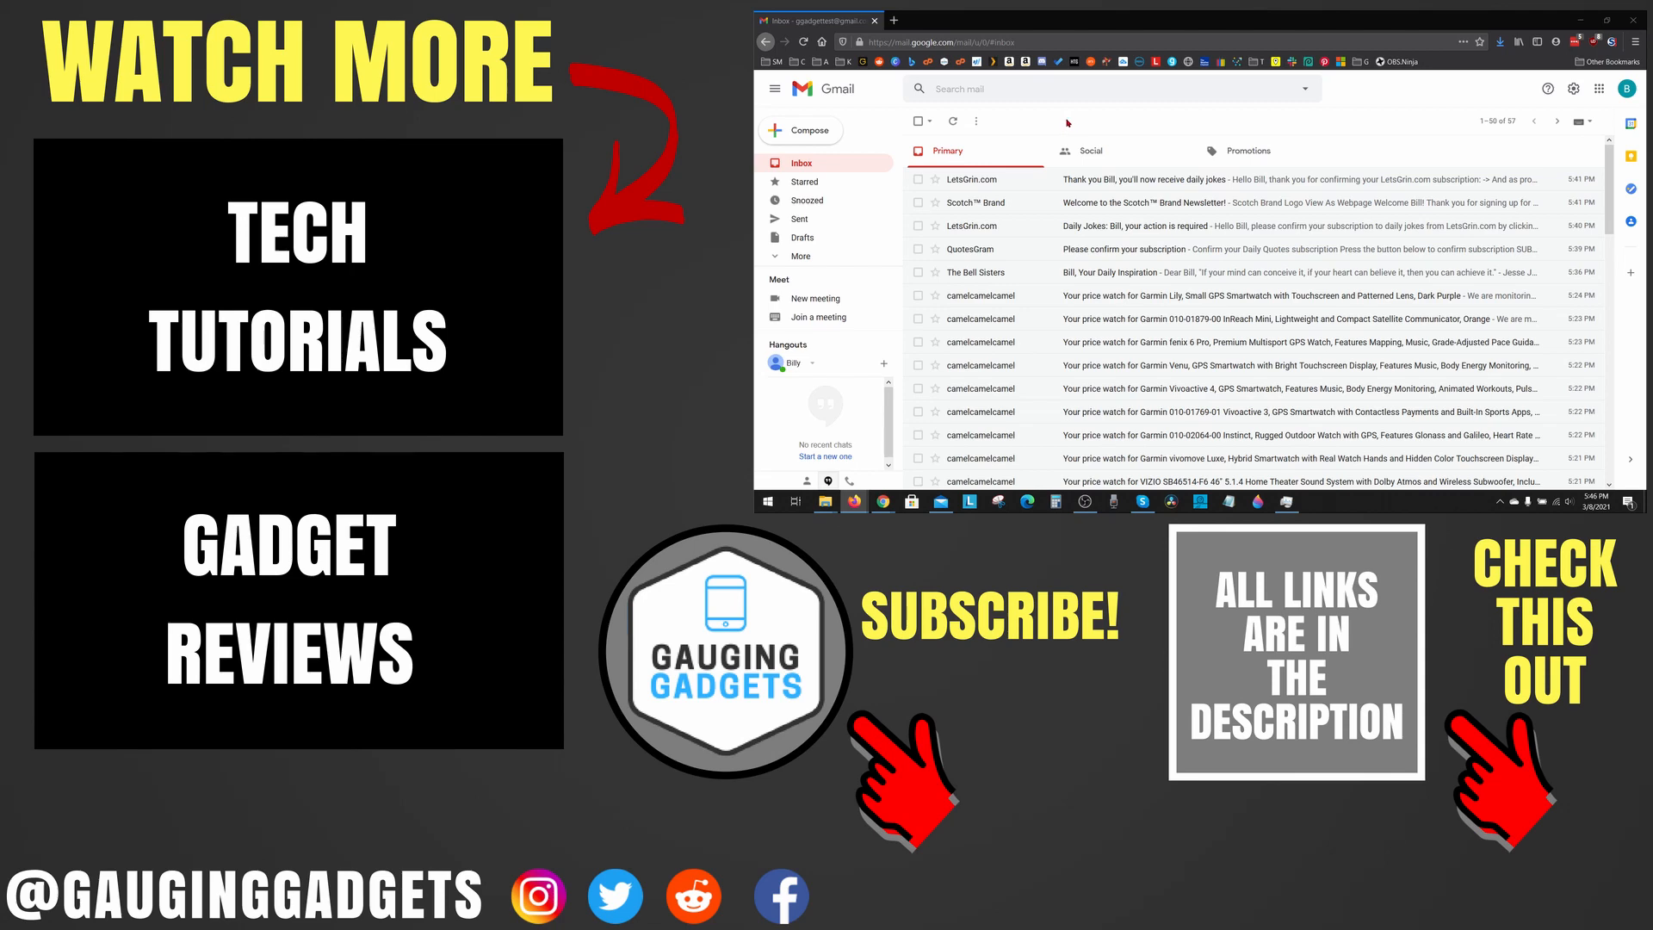
pyautogui.moveTo(1054, 120)
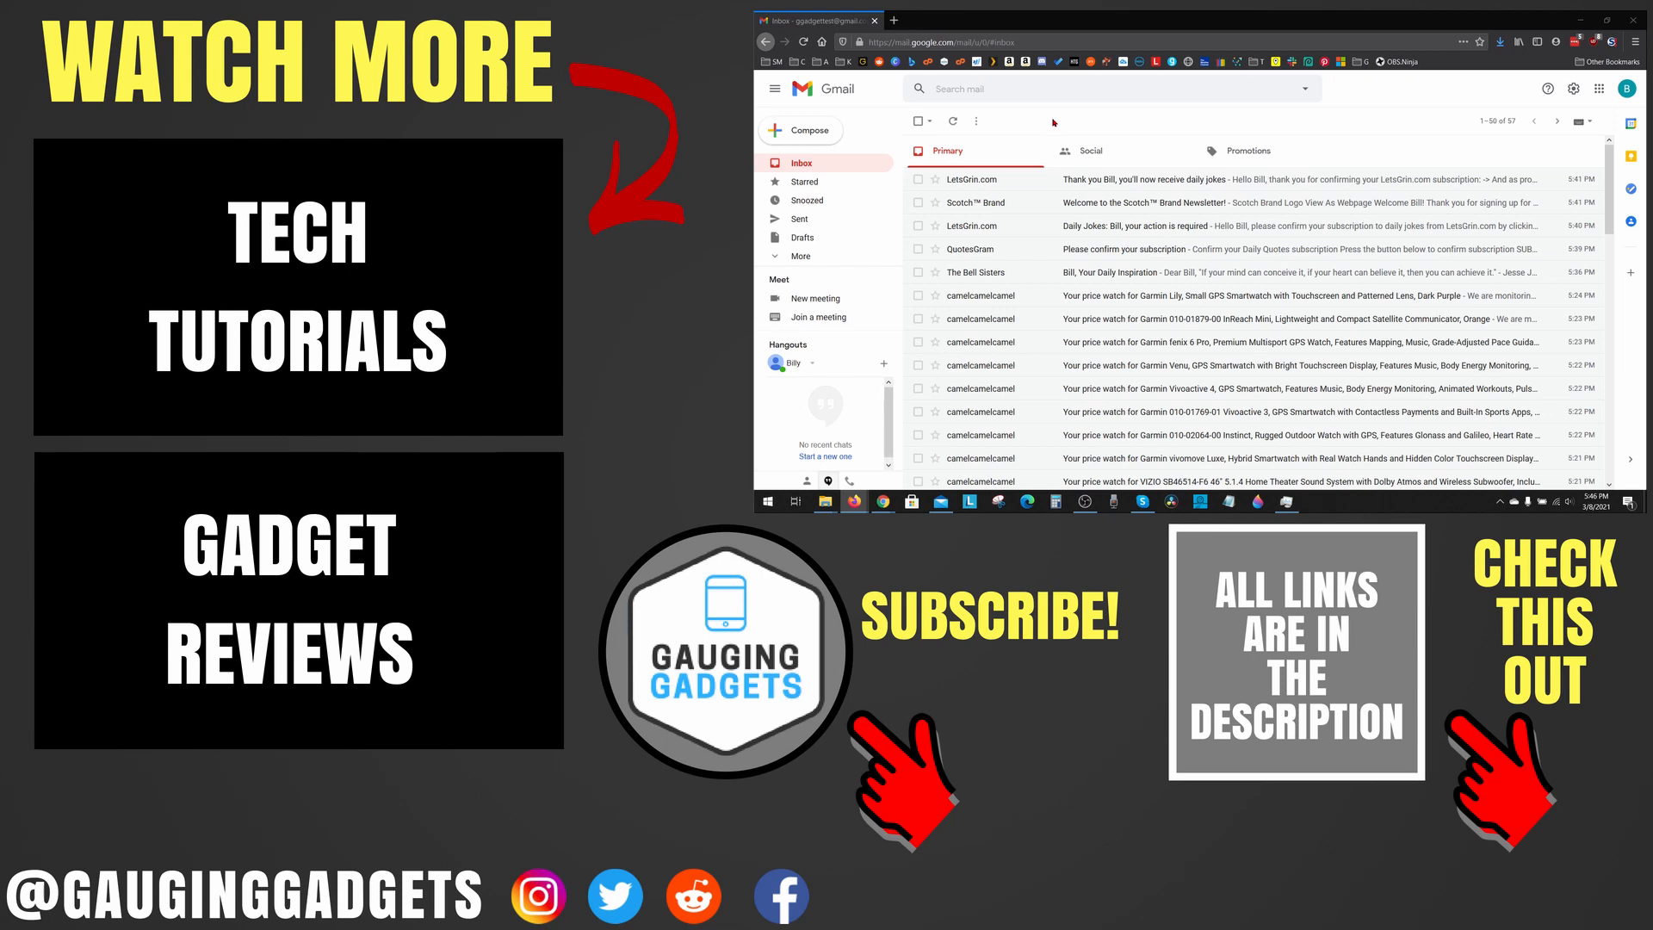
pyautogui.moveTo(1030, 124)
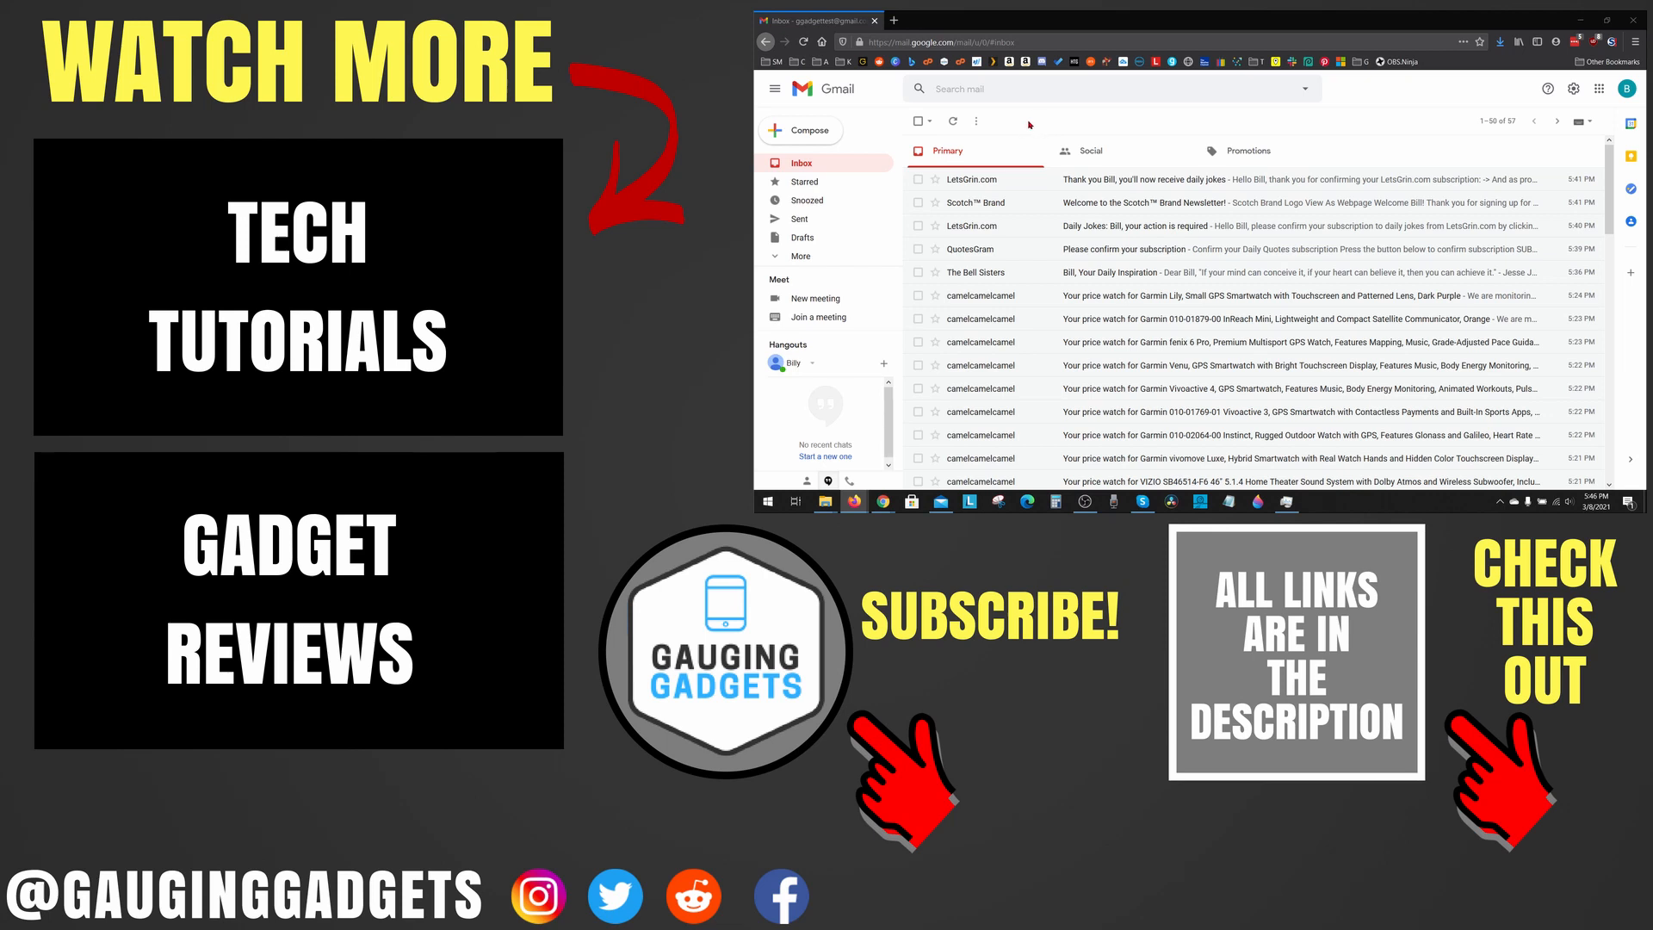